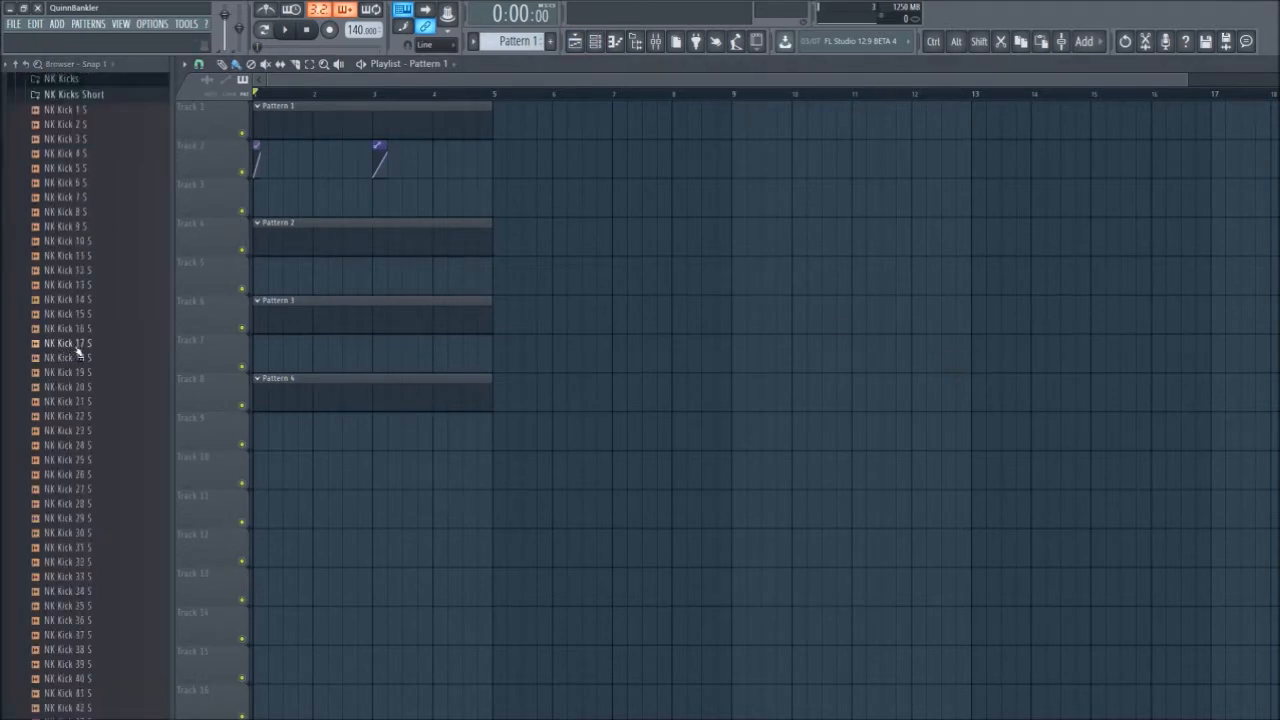
- Preview NK Kick 28 in the Browser and bring up the channel rack for the drum pattern
{"action": "left_click", "coordinate": [596, 40]}
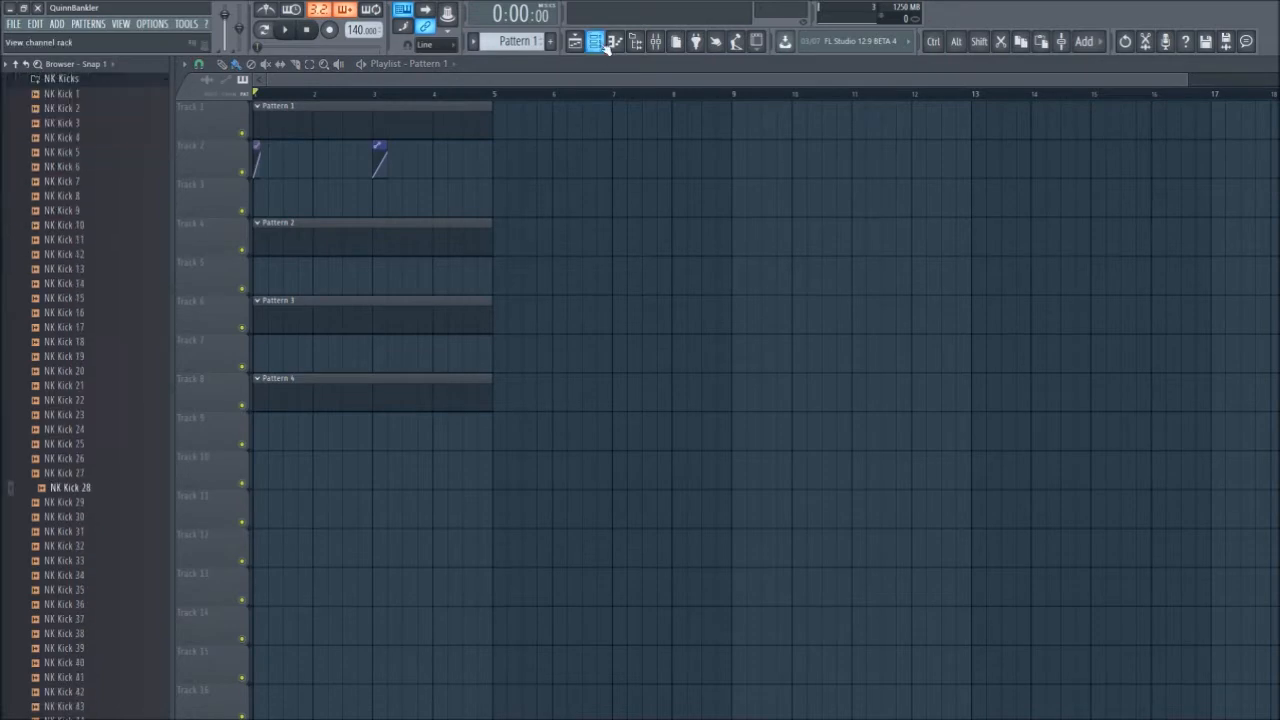
{"action": "left_click", "coordinate": [596, 40]}
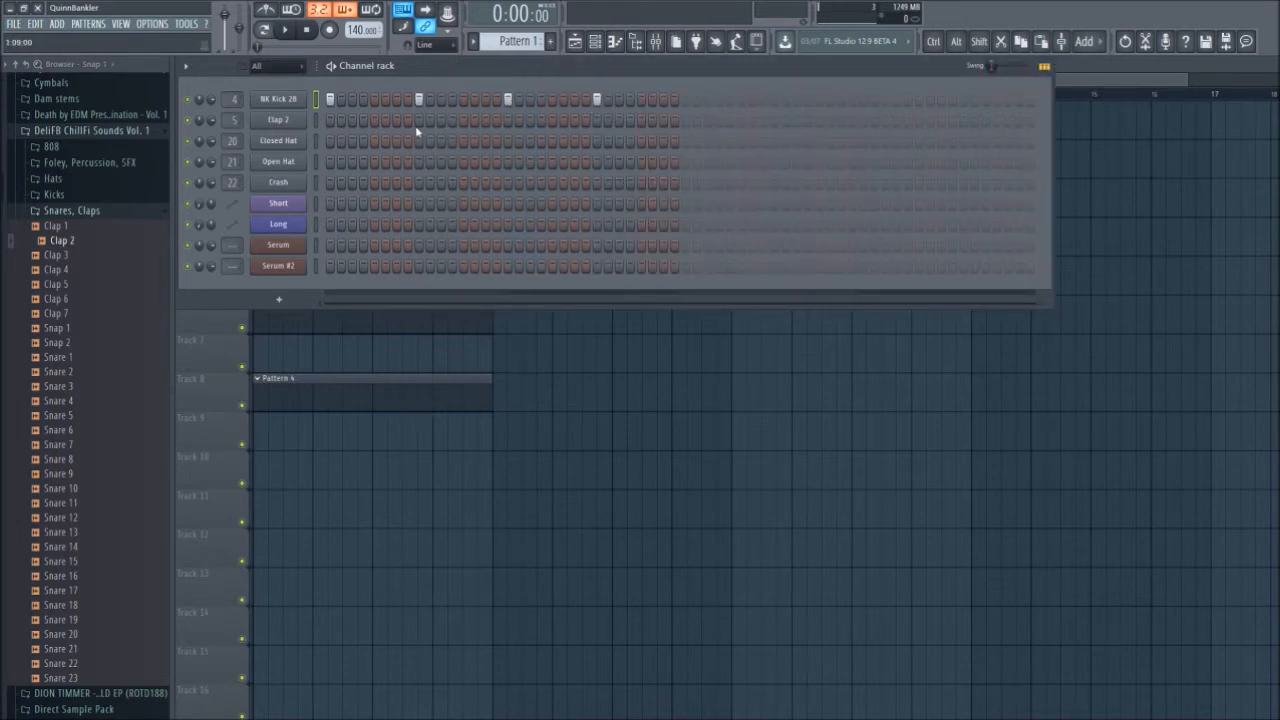
- Bring up the mixer ready to load Fruity parametric EQ 2 on the insert
{"action": "left_click", "coordinate": [284, 30]}
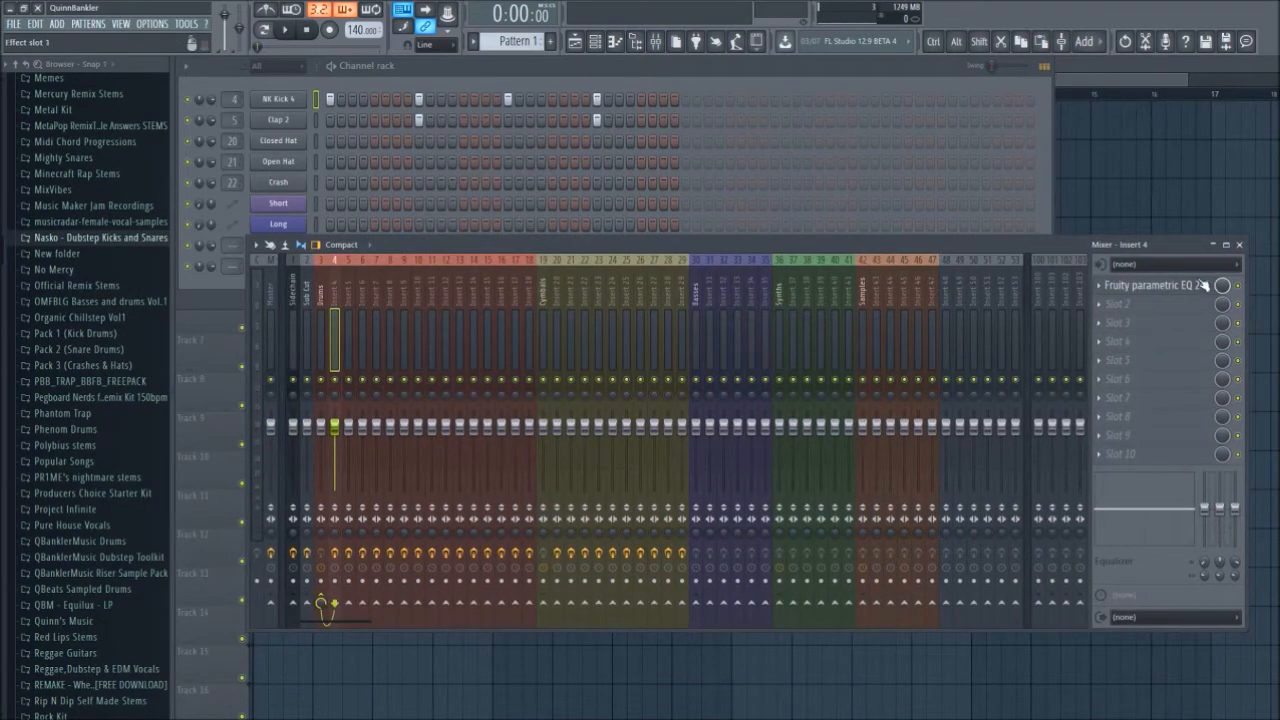
- Add Maximus to slot 2 after the EQ on the insert, then close its window
{"action": "left_click", "coordinate": [1150, 284]}
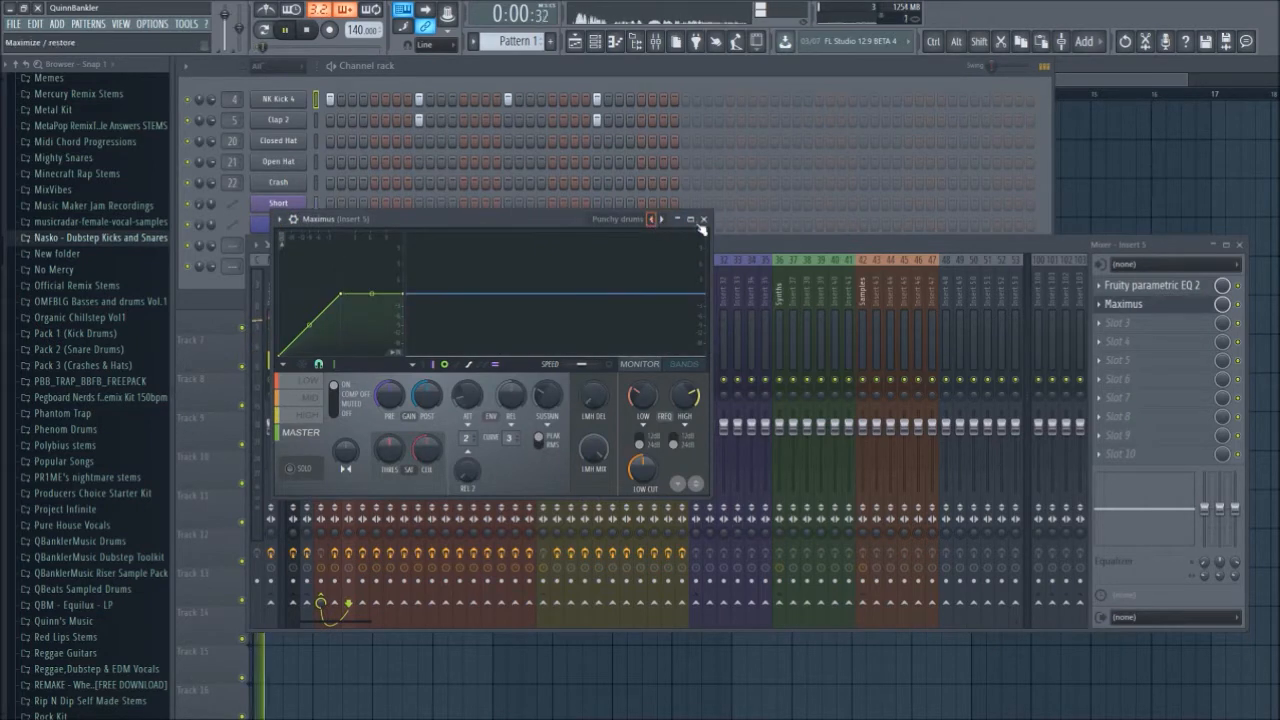
{"action": "left_click", "coordinate": [704, 218]}
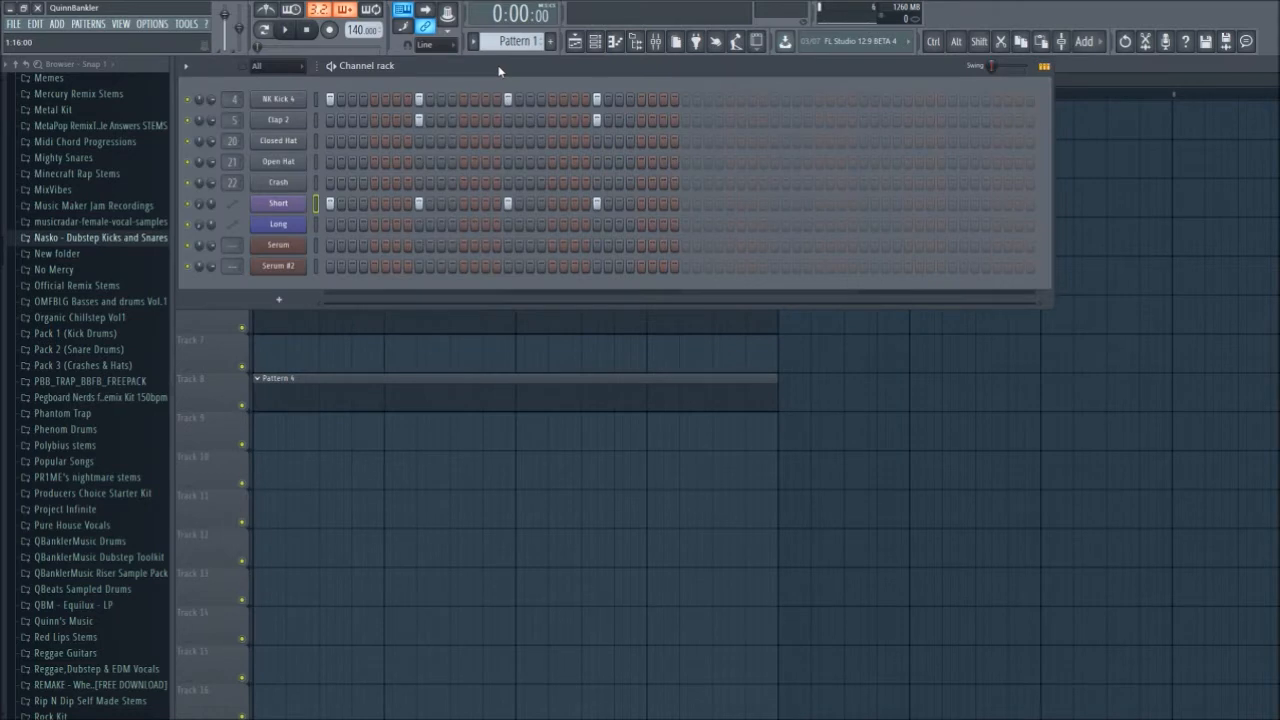
- Place Pattern 2 in the playlist and audition a Cymatics hi-hat for its channel rack
{"action": "left_click", "coordinate": [284, 30]}
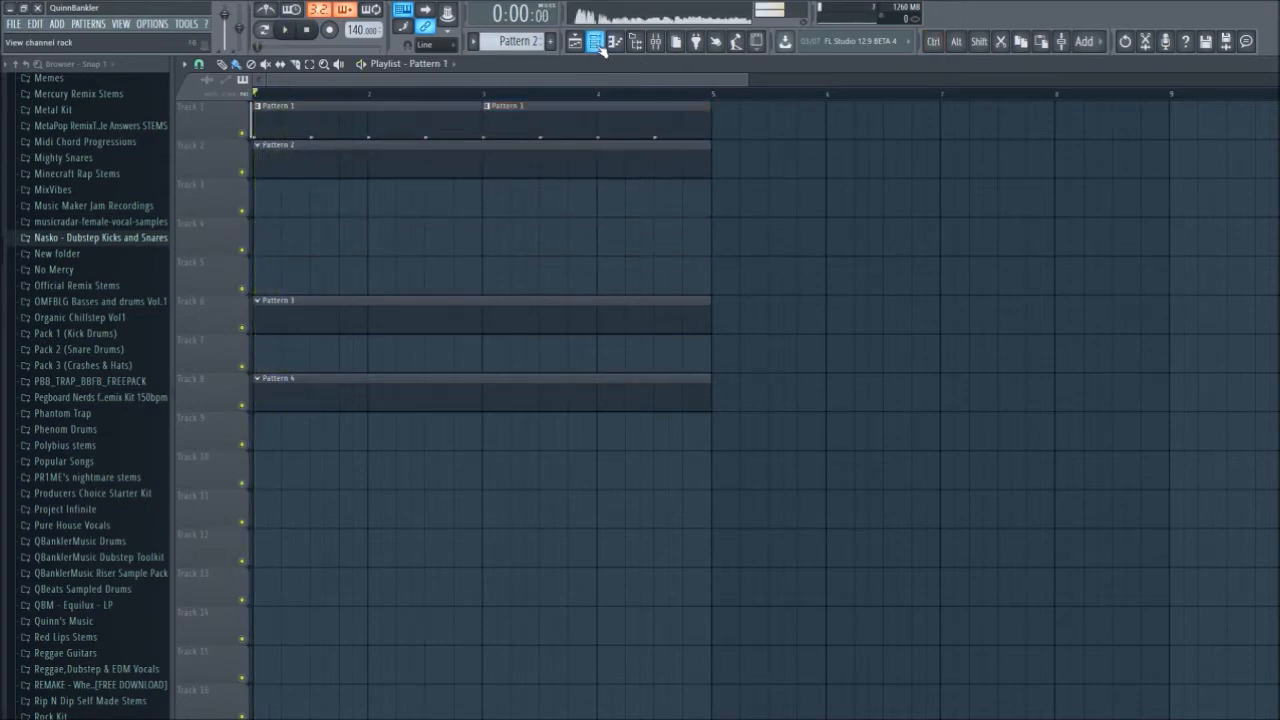
{"action": "left_click", "coordinate": [594, 42]}
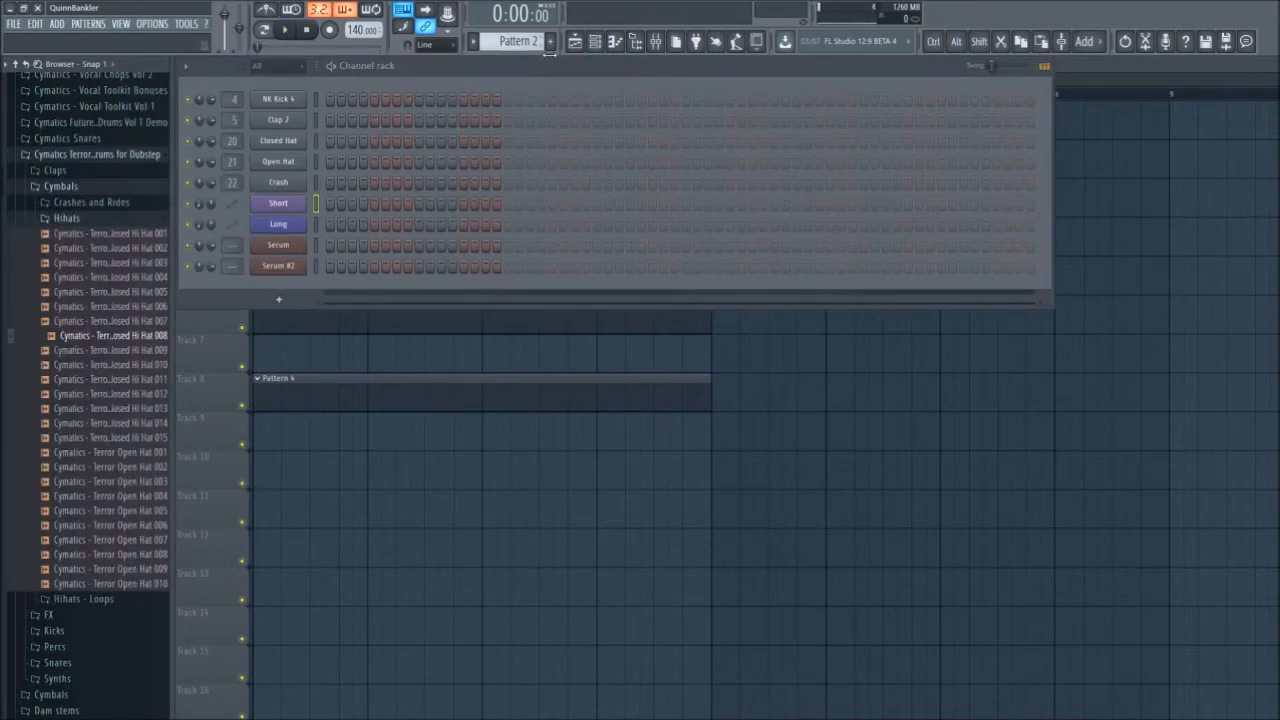
{"action": "left_click", "coordinate": [110, 424]}
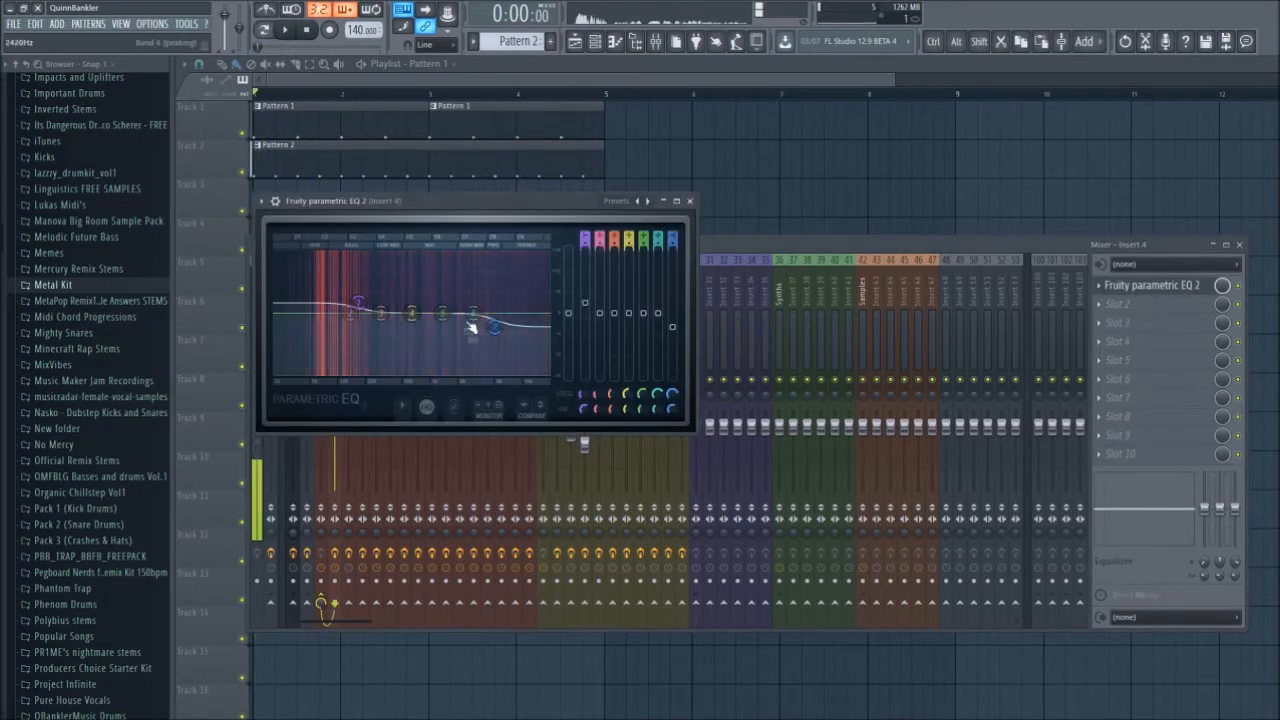
- Finish the EQ, add Fruity Reverb 2 to slot 3, and program closed and open hi-hat steps
{"action": "left_click", "coordinate": [688, 200]}
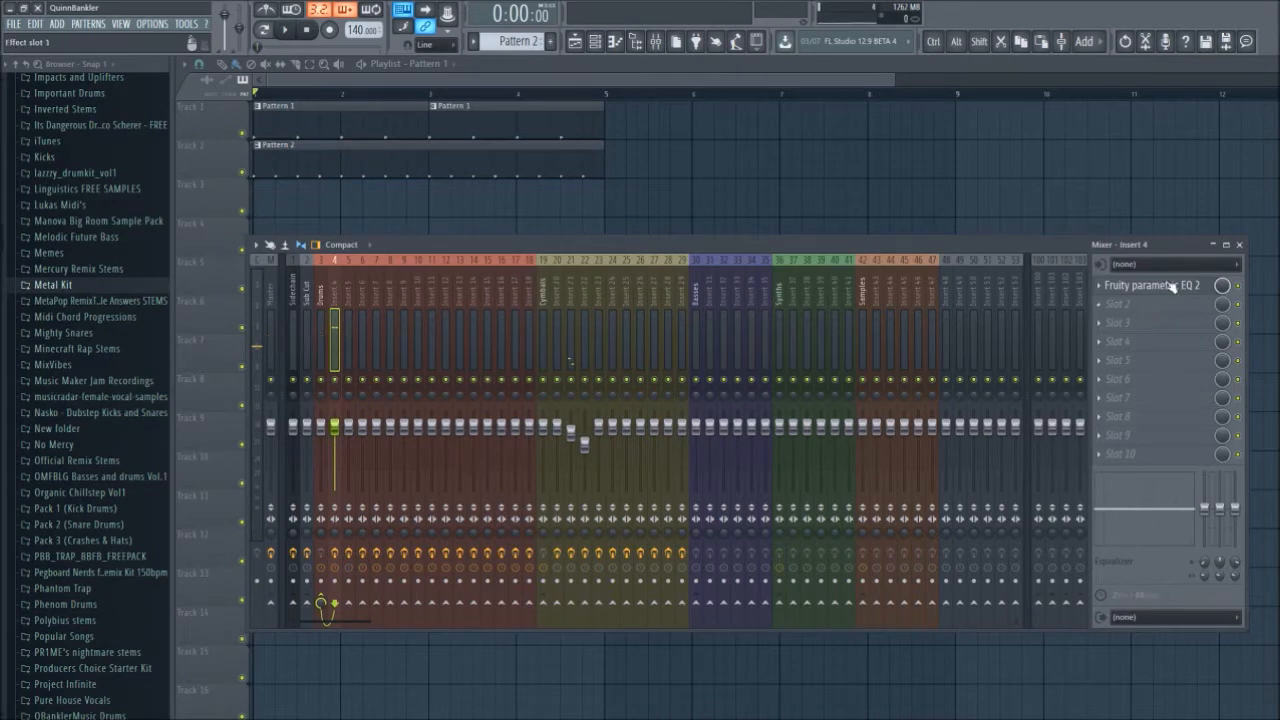
{"action": "left_click", "coordinate": [1152, 284]}
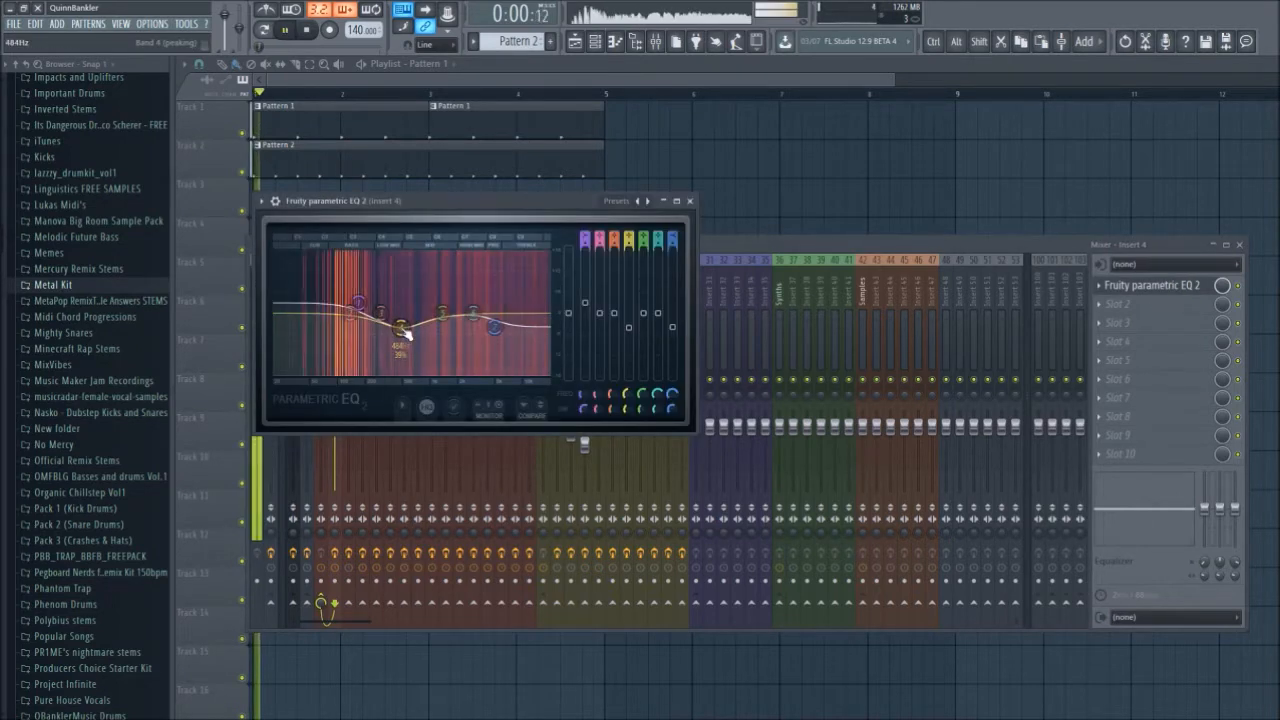
{"action": "left_click", "coordinate": [690, 200]}
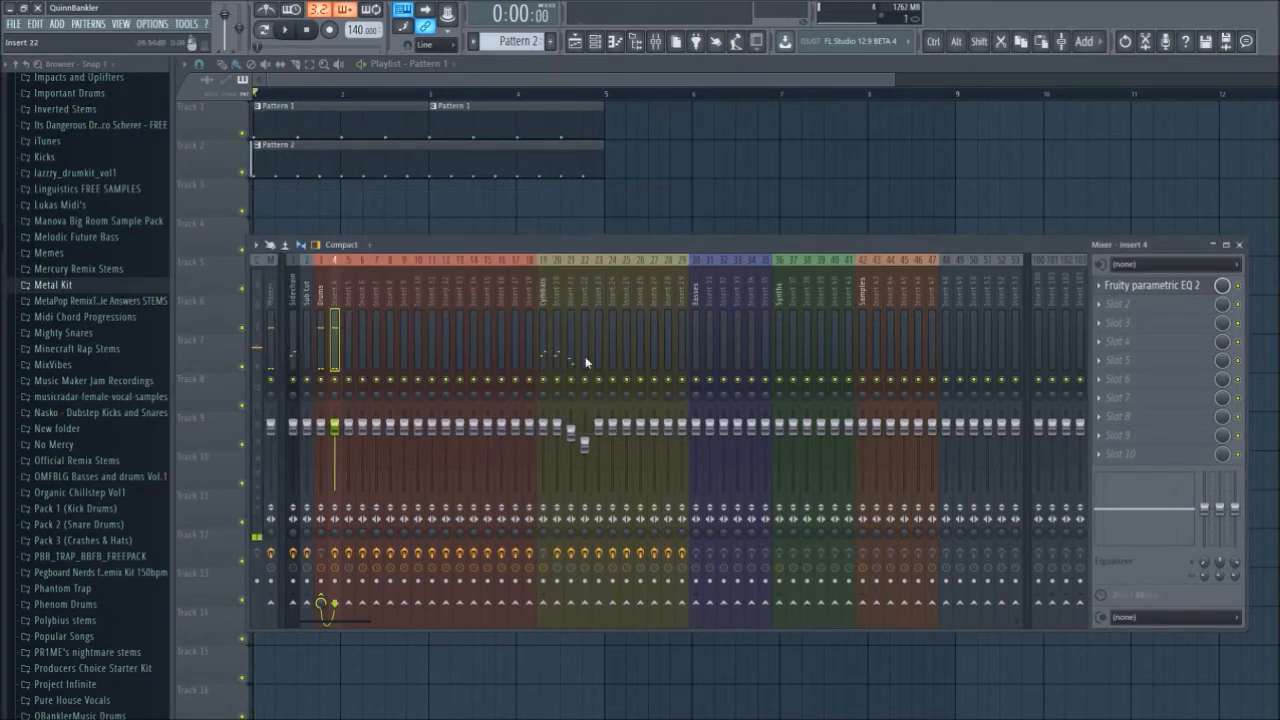
{"action": "left_click", "coordinate": [1150, 322]}
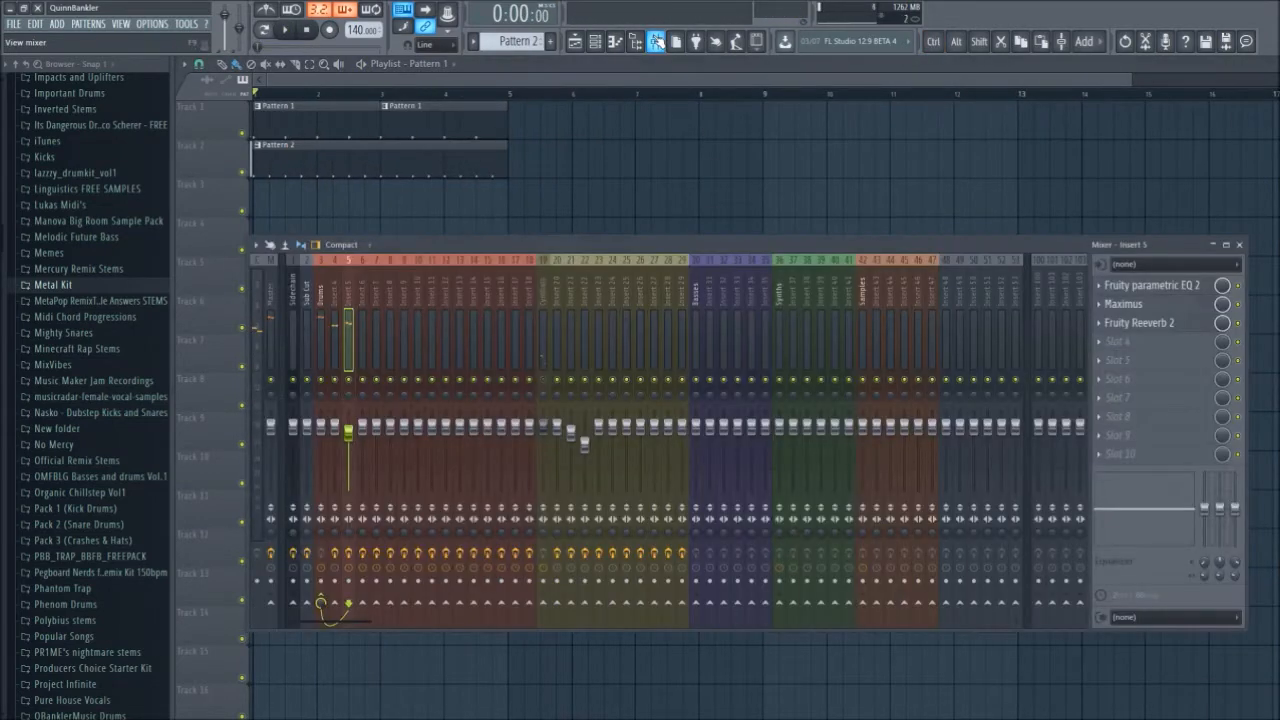
{"action": "left_click", "coordinate": [594, 40]}
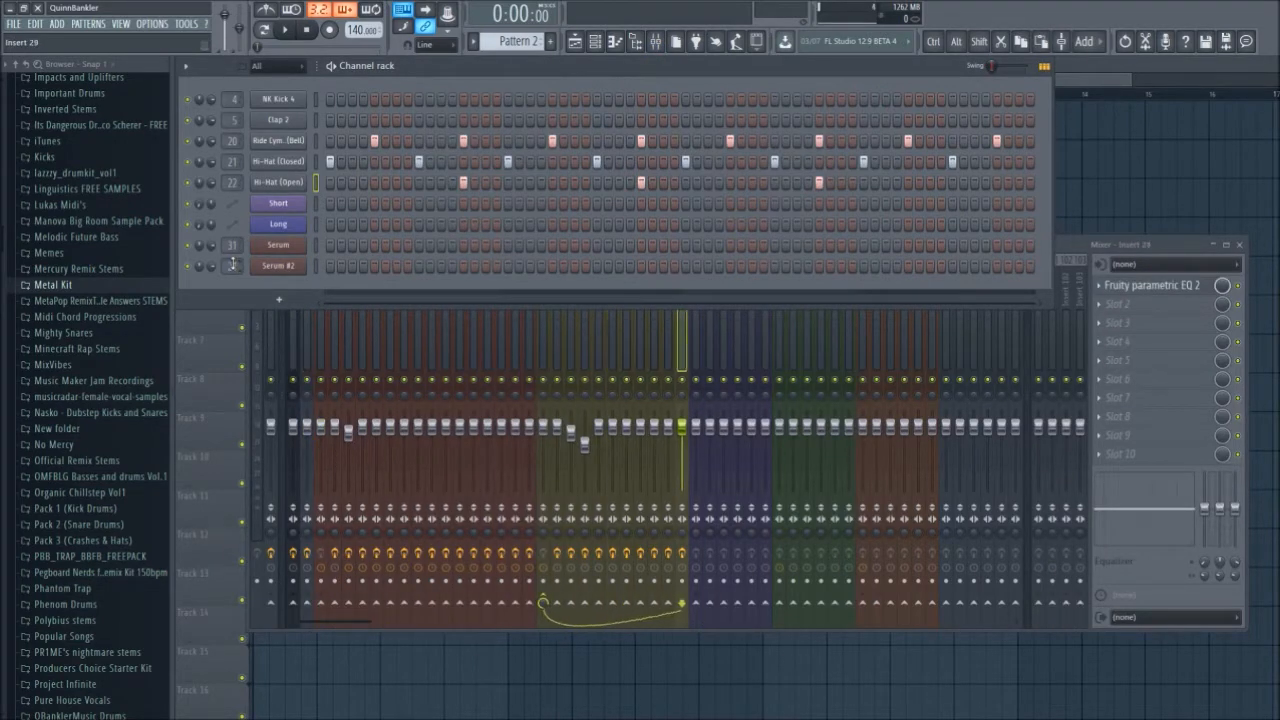
- Review the Serum bass patch, then close it to return to the playlist arrangement
{"action": "left_click", "coordinate": [278, 244]}
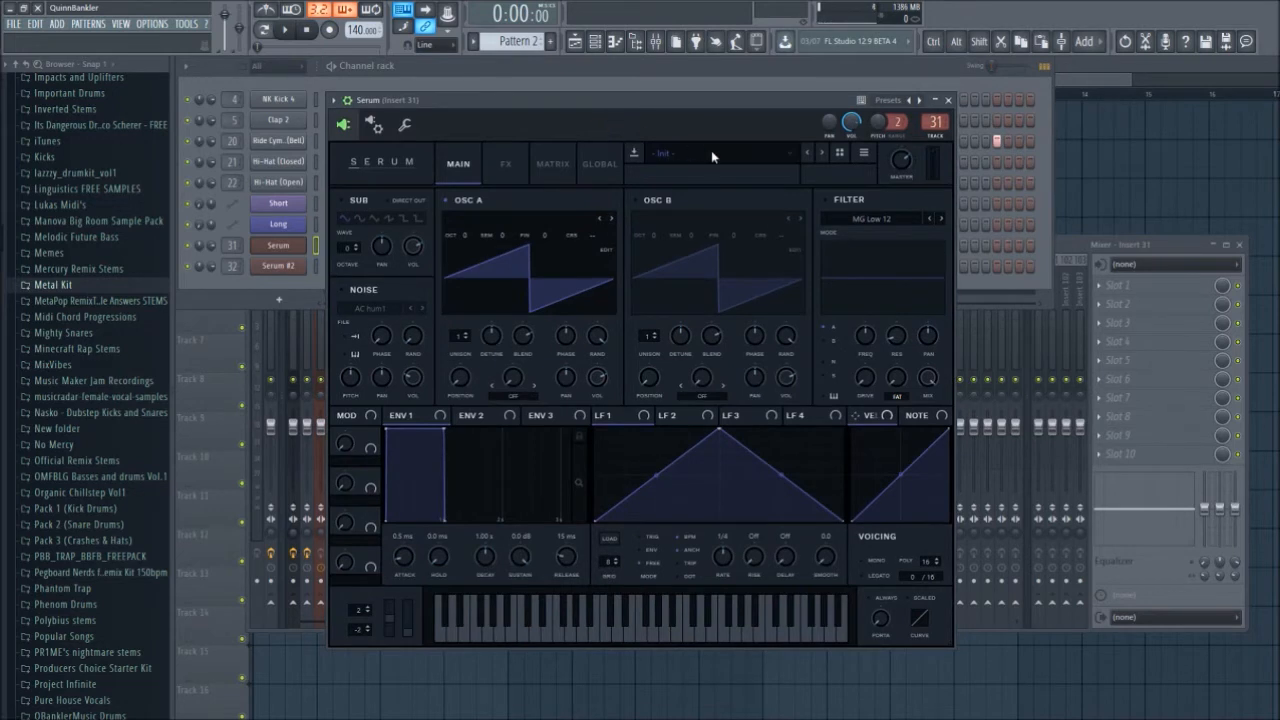
{"action": "left_click", "coordinate": [514, 140]}
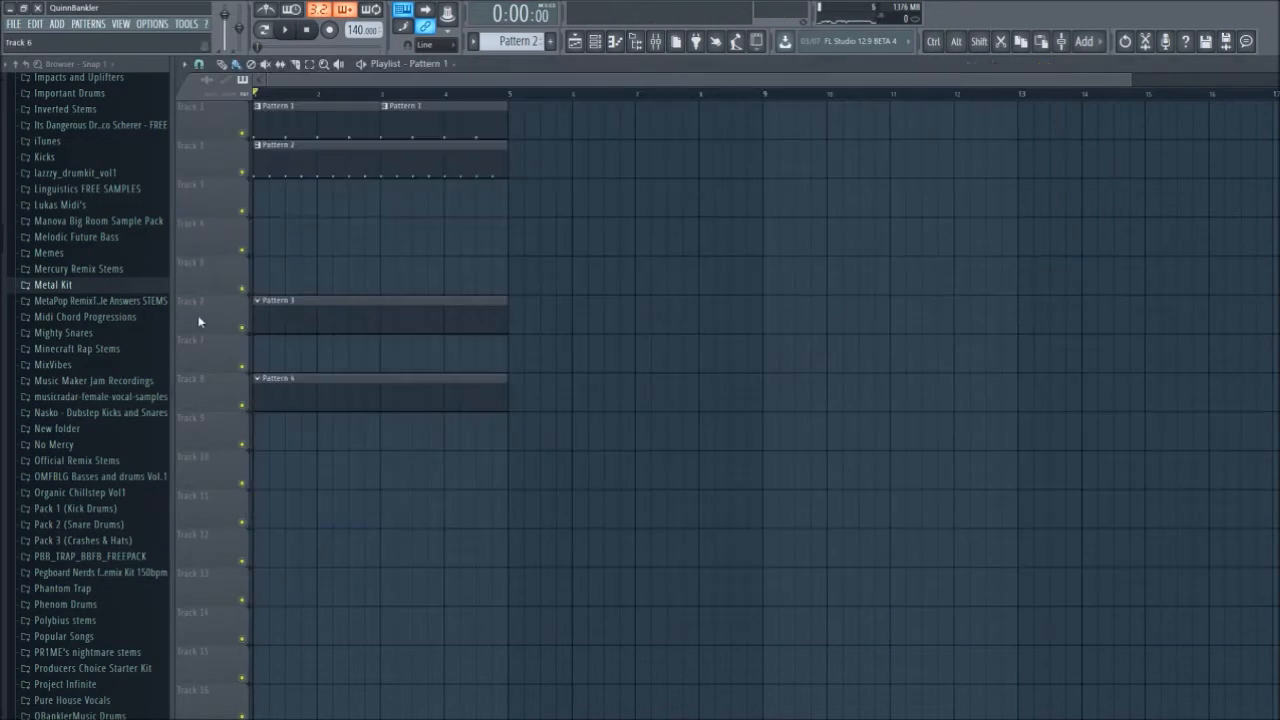
- Draw a note with the pencil in the Serum piano roll
{"action": "left_click", "coordinate": [616, 40]}
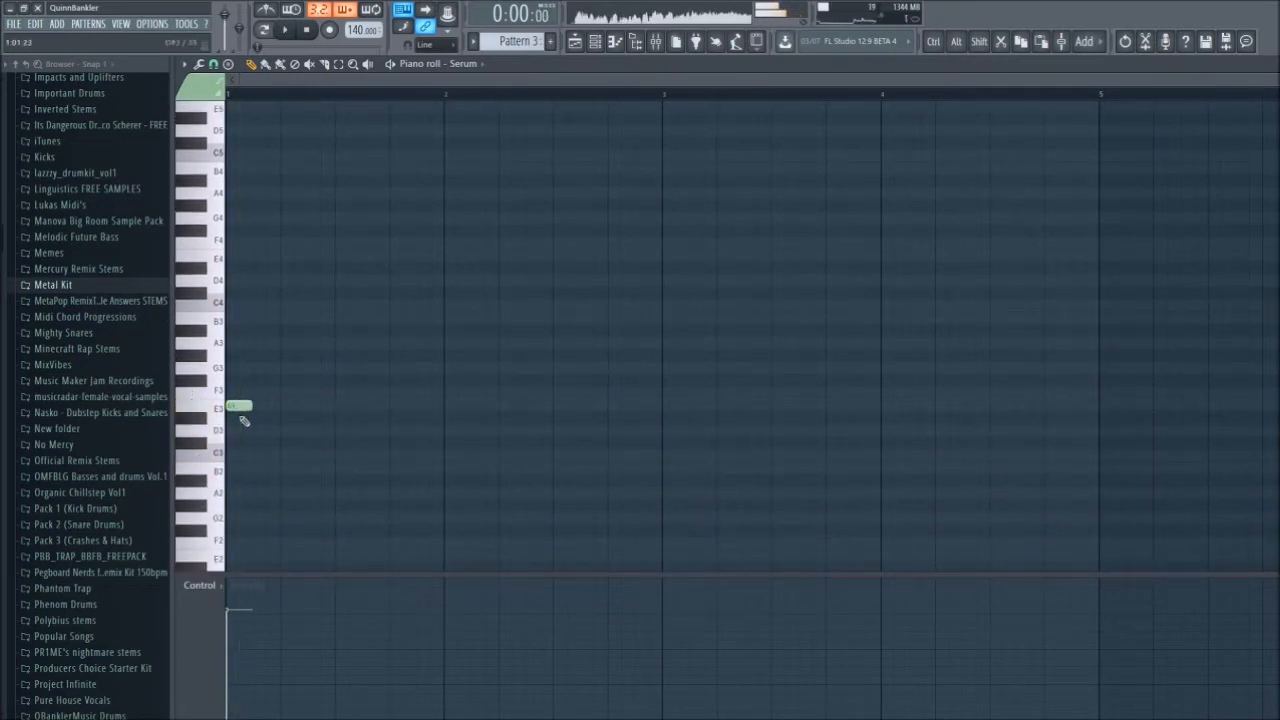
{"action": "left_click_drag", "start_coordinate": [244, 404], "coordinate": [272, 404]}
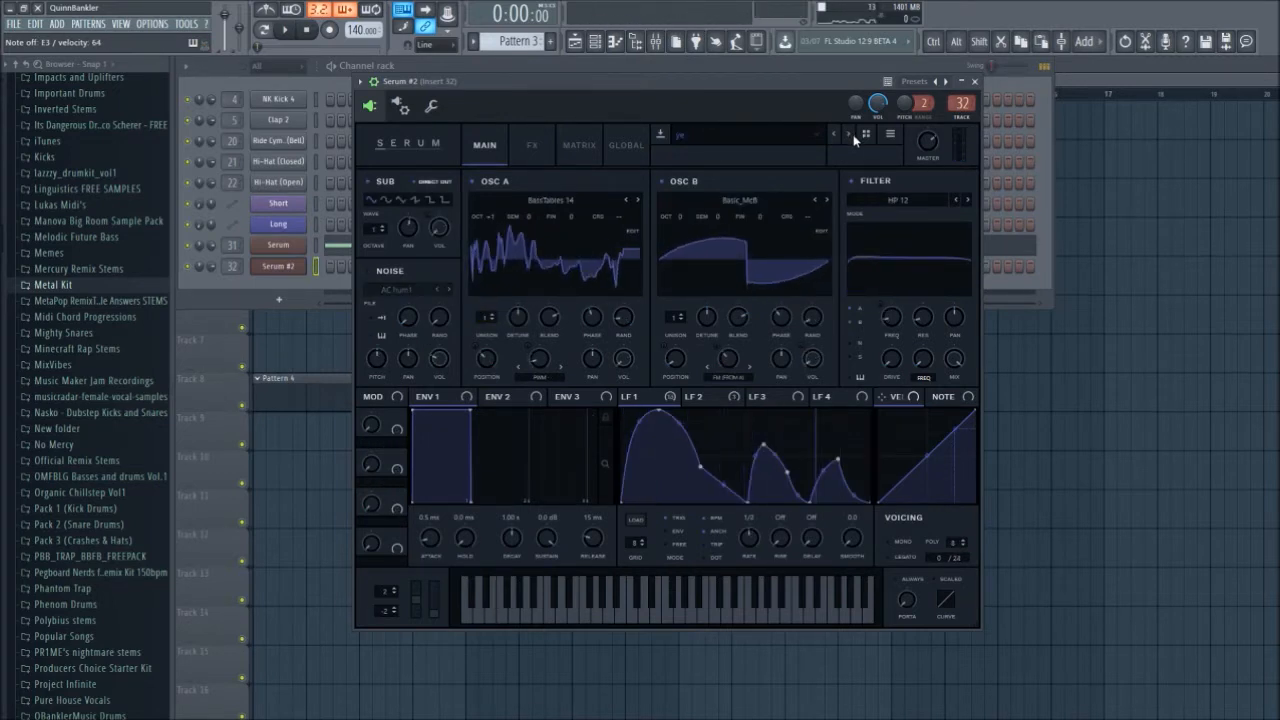
- Enable Chorus, Distortion and Phaser in Serum FX and add Fruity Reverb 2 and EQ to its insert
{"action": "left_click", "coordinate": [532, 144]}
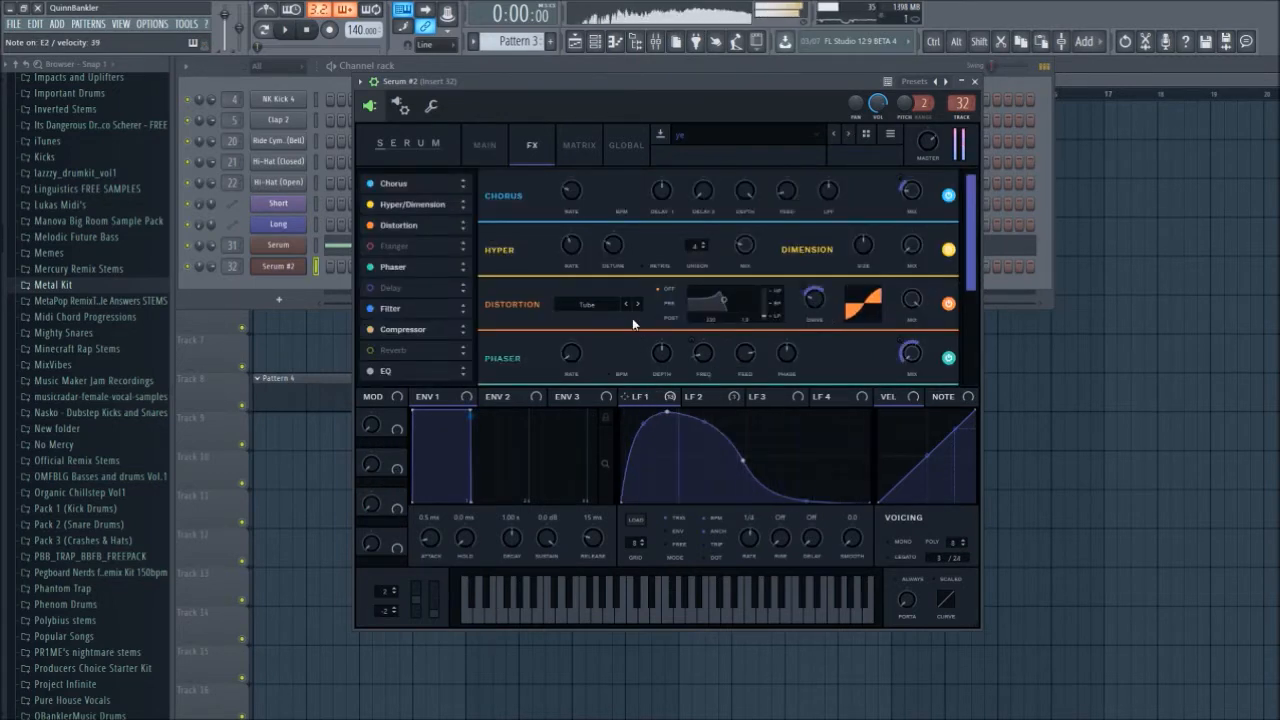
{"action": "left_click", "coordinate": [596, 304]}
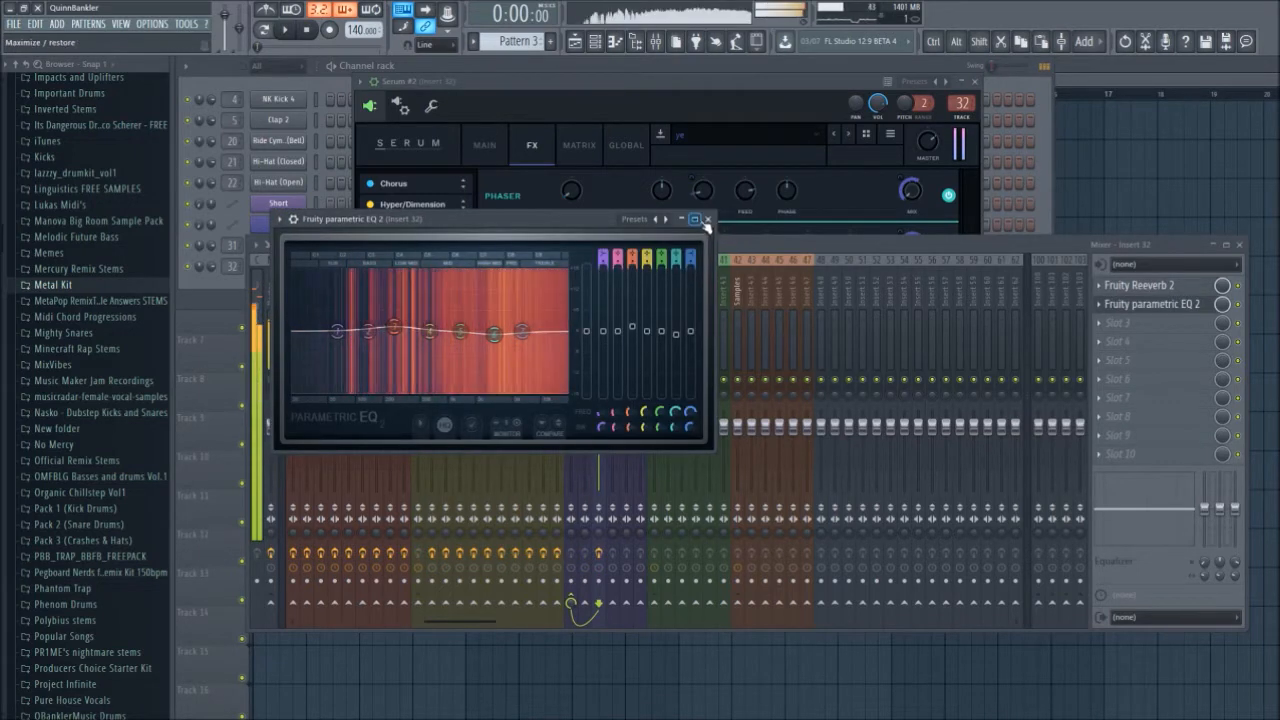
{"action": "left_click", "coordinate": [706, 218]}
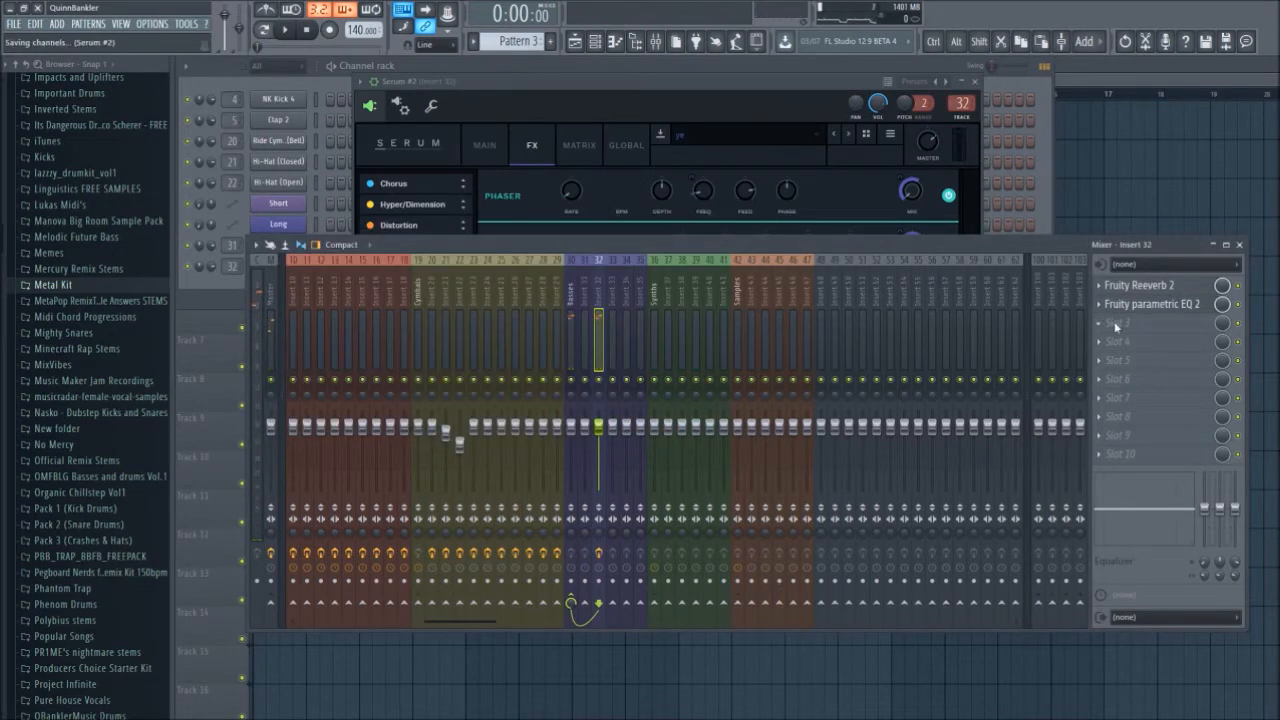
{"action": "left_click", "coordinate": [1150, 322]}
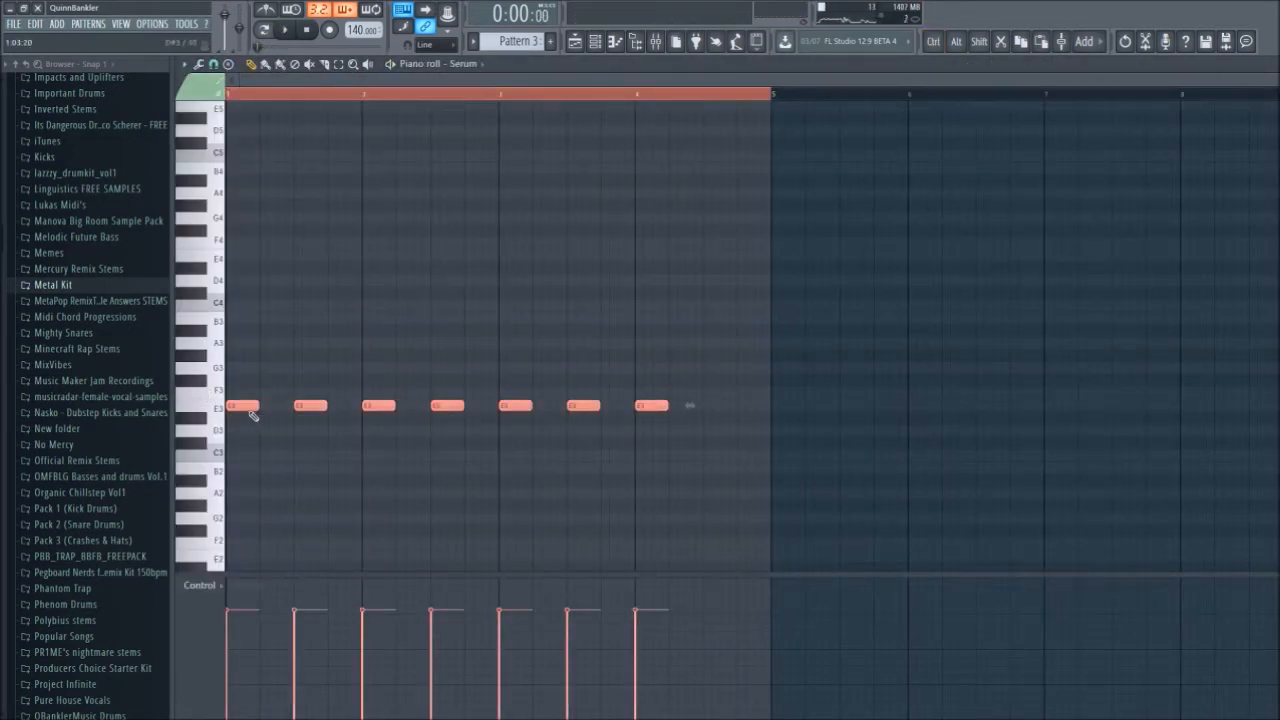
- Switch to the Serum #2 piano roll and bring up its Basic Shapes and Broken Saw patch
{"action": "left_click", "coordinate": [284, 30]}
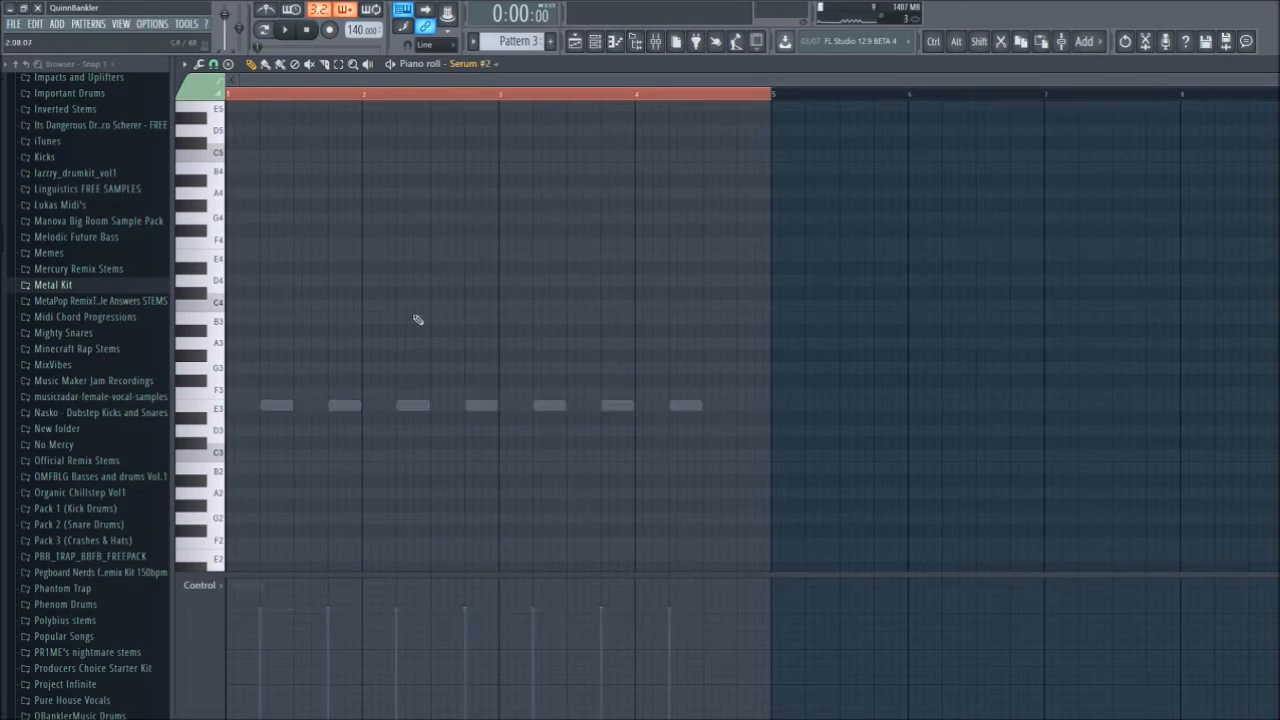
{"action": "left_click", "coordinate": [240, 404]}
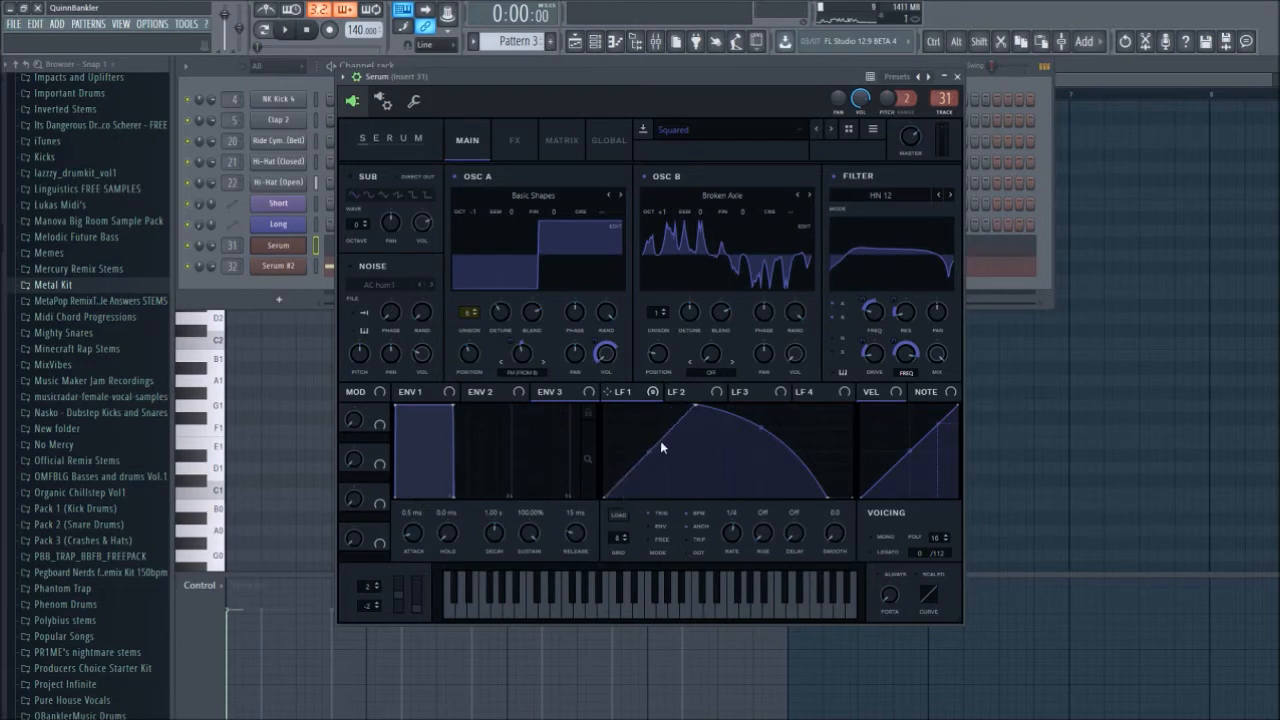
- Close the Serum window before creating Serum #3 from the channel rack Add menu
{"action": "left_click", "coordinate": [956, 76]}
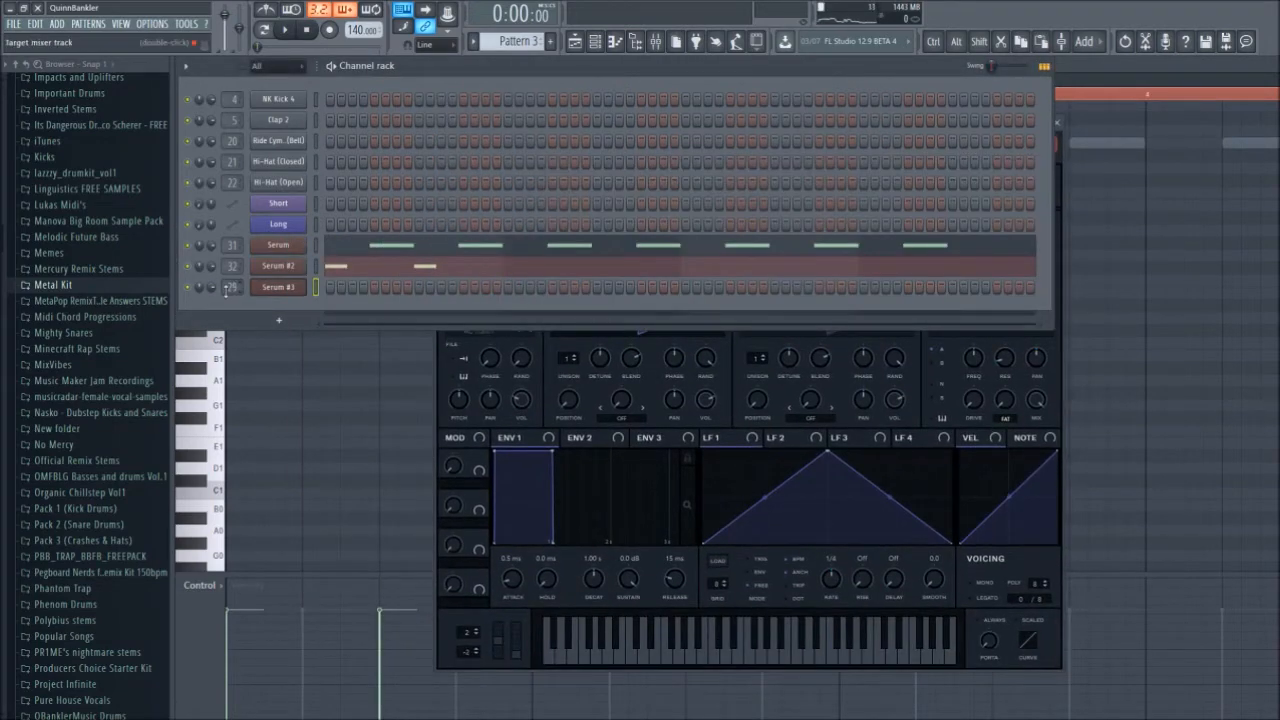
- Shape the Serum synth's envelope and enable distortion and dimension on its built-in effects page
{"action": "left_click", "coordinate": [278, 288]}
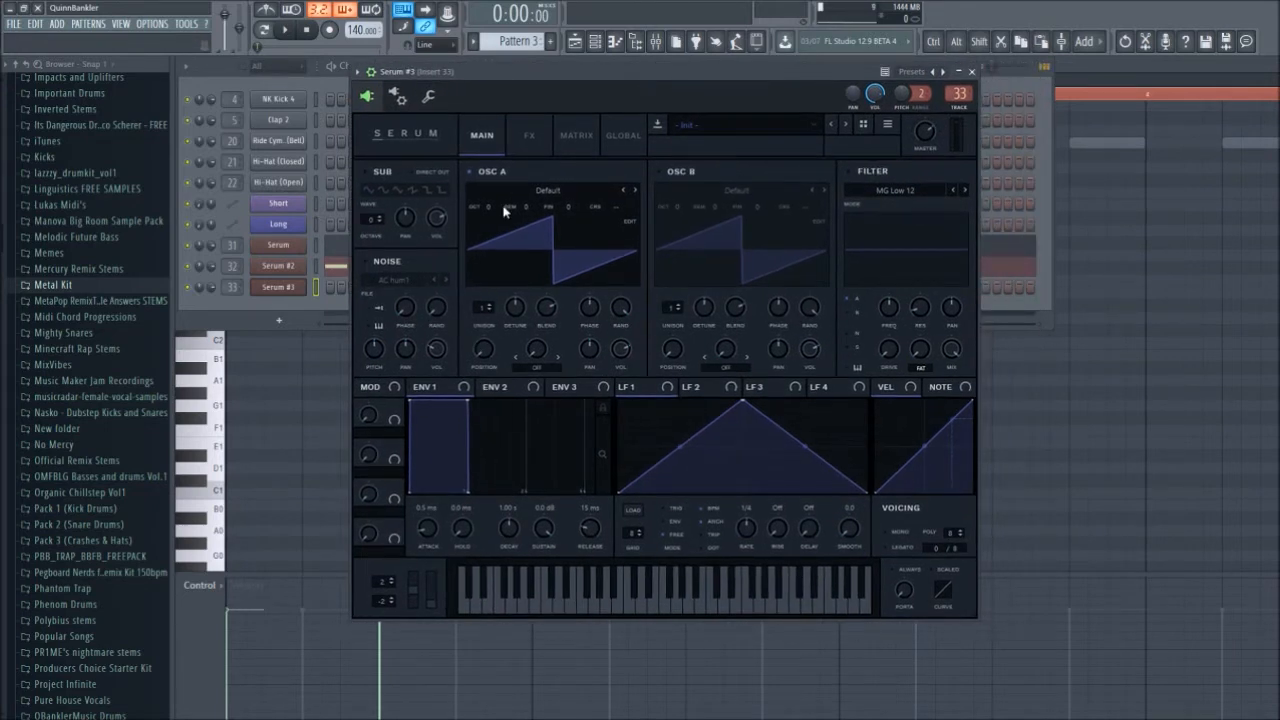
{"action": "mouse_move", "coordinate": [604, 476]}
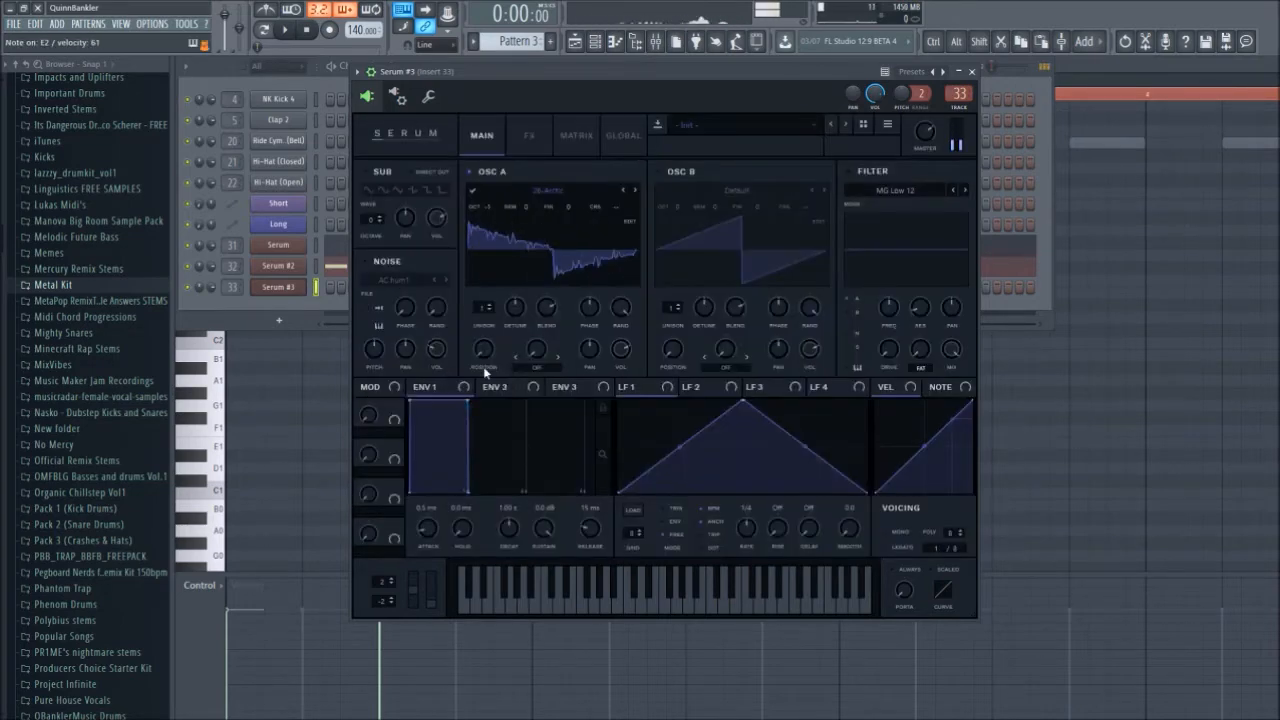
{"action": "left_click", "coordinate": [528, 136]}
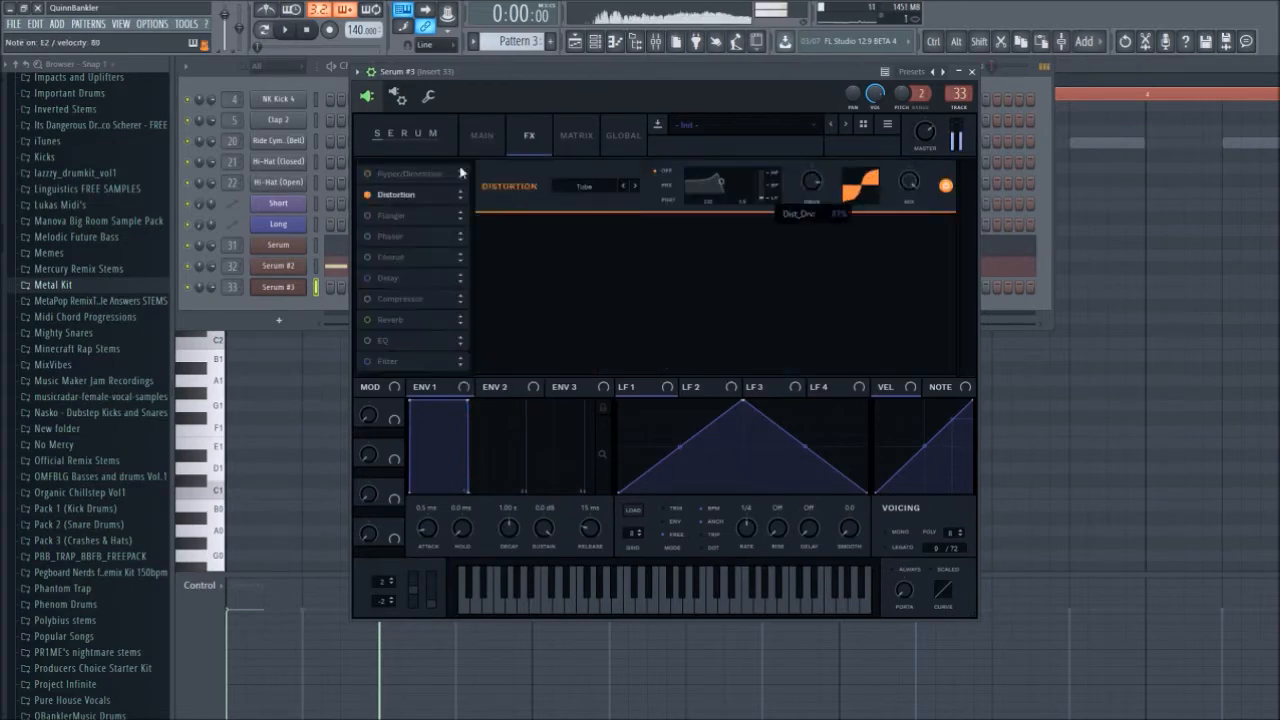
{"action": "left_click", "coordinate": [482, 136]}
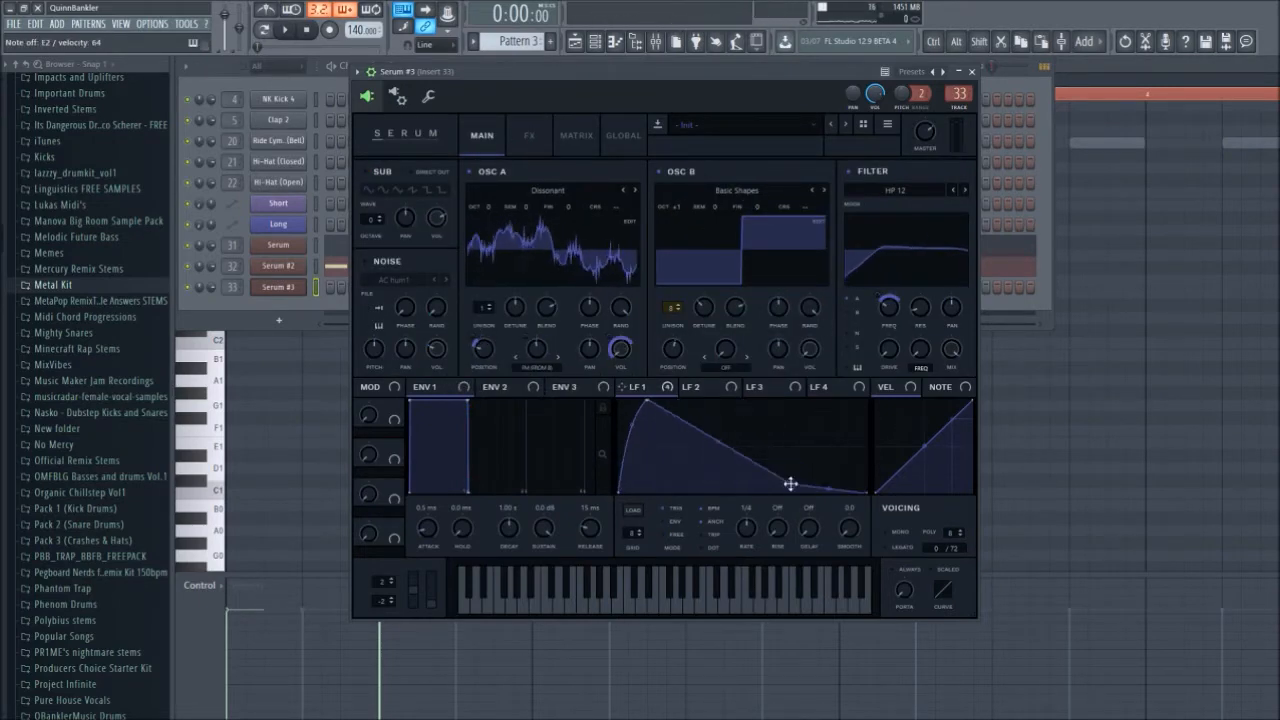
{"action": "left_click", "coordinate": [528, 136]}
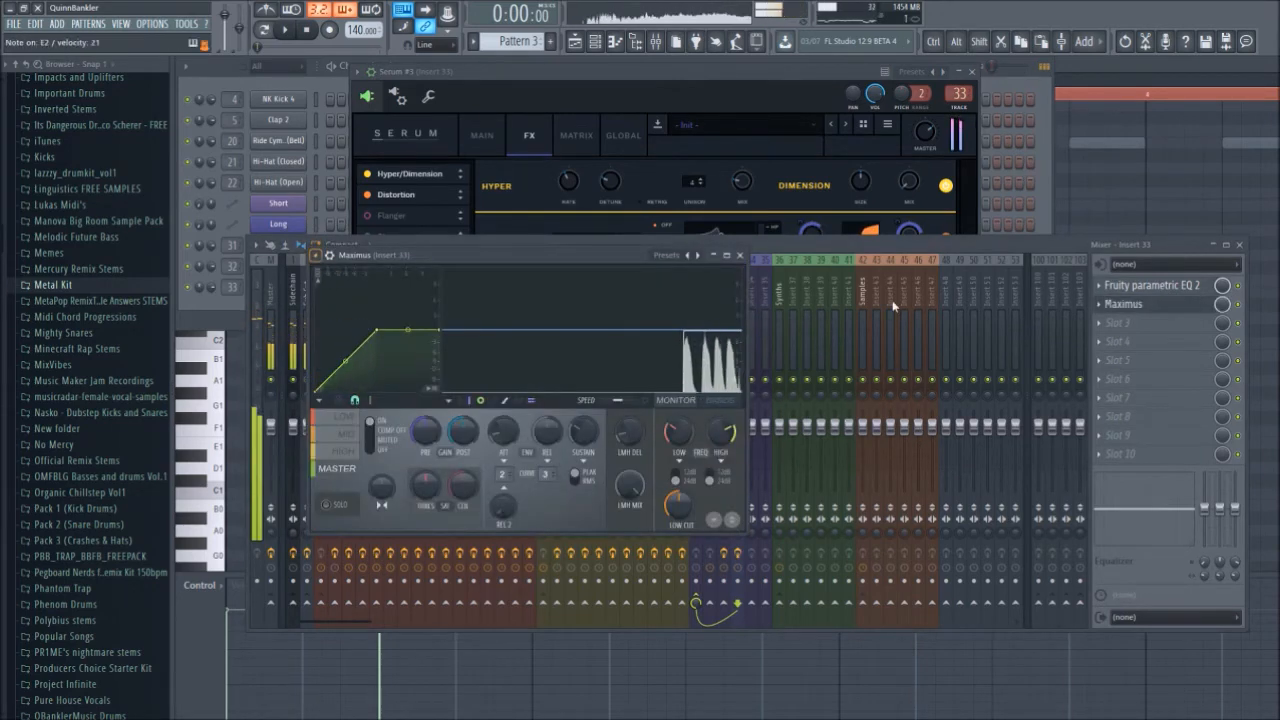
- Load Fruity Reverb 2 on the synth's mixer insert alongside Parametric EQ 2 and Maximus, and tweak it
{"action": "left_click", "coordinate": [740, 254]}
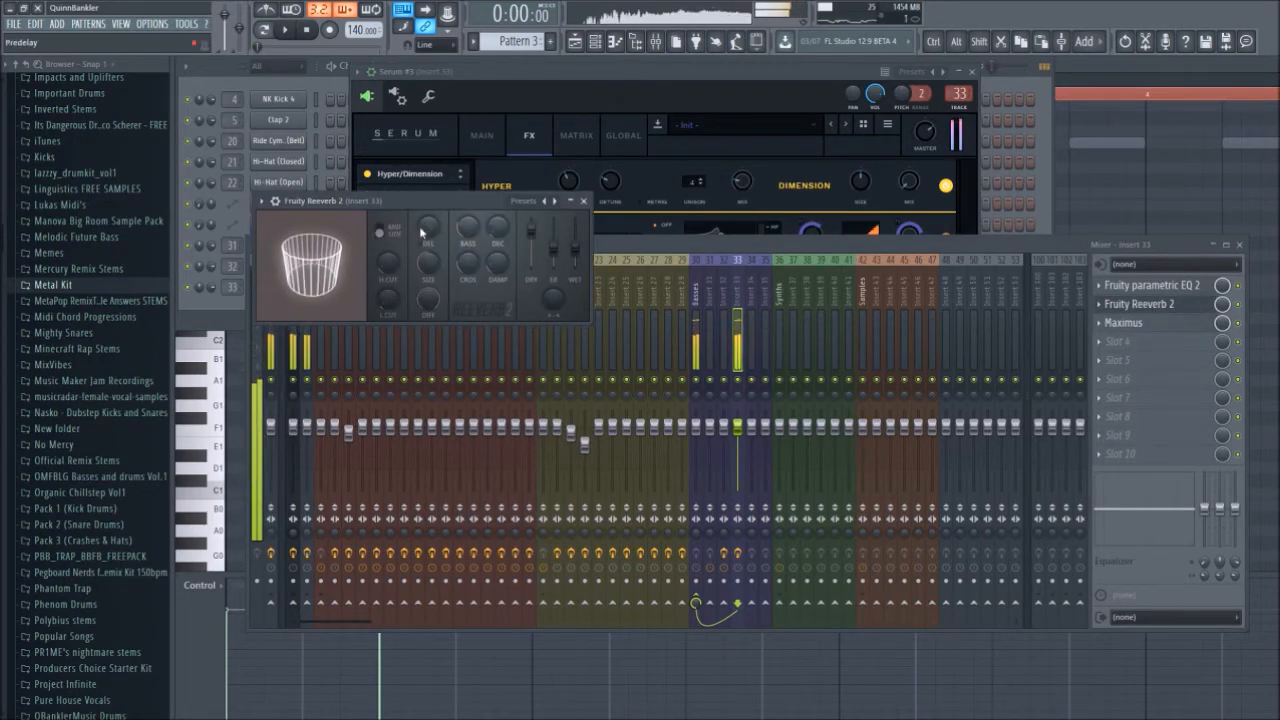
{"action": "left_click", "coordinate": [576, 136]}
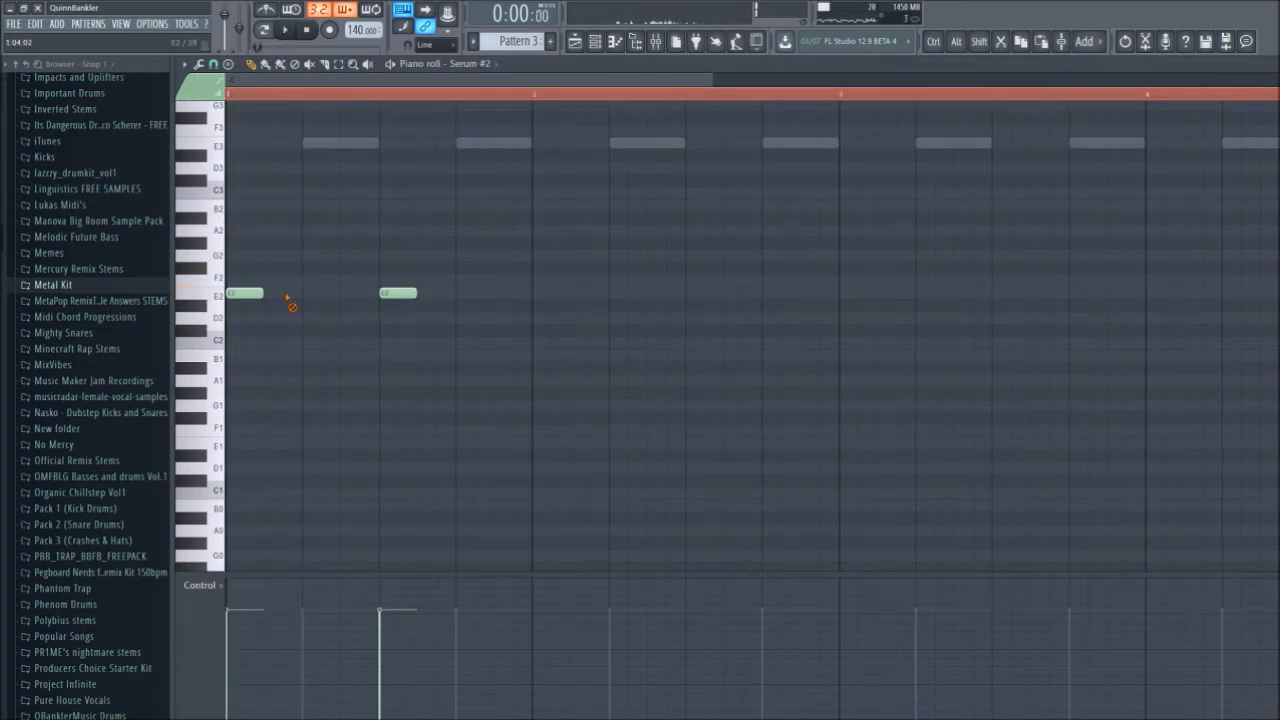
- Add a fourth Serum channel to the rack and bring up its plugin window
{"action": "left_click", "coordinate": [284, 30]}
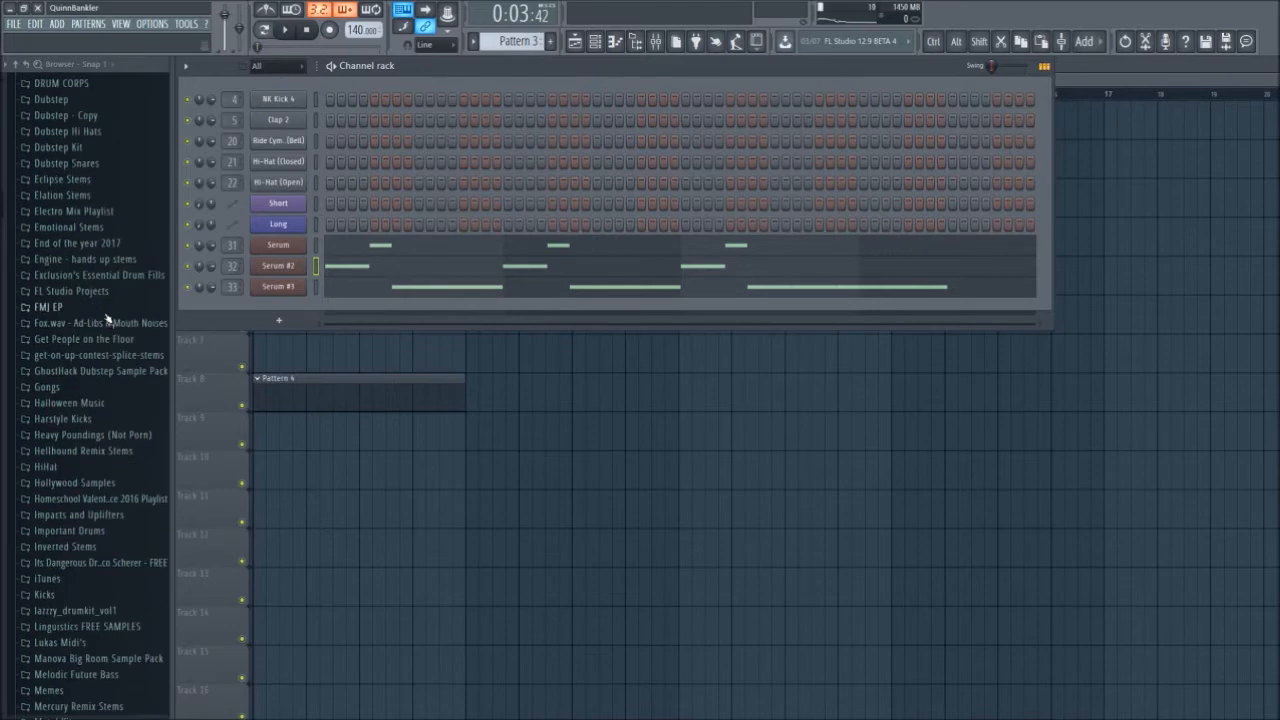
{"action": "scroll", "scroll_direction": "down", "scroll_amount": 3}
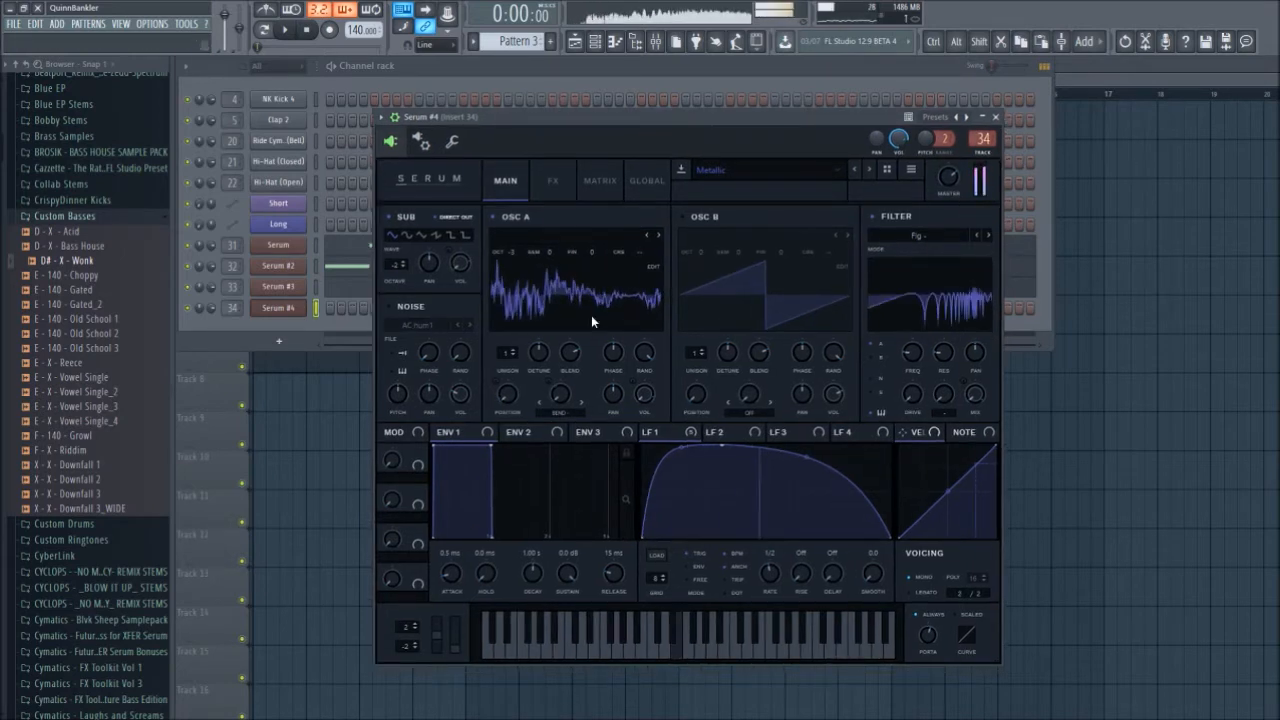
- Adjust the LFO 1 routings in Serum #4's MATRIX view
{"action": "left_click", "coordinate": [598, 180]}
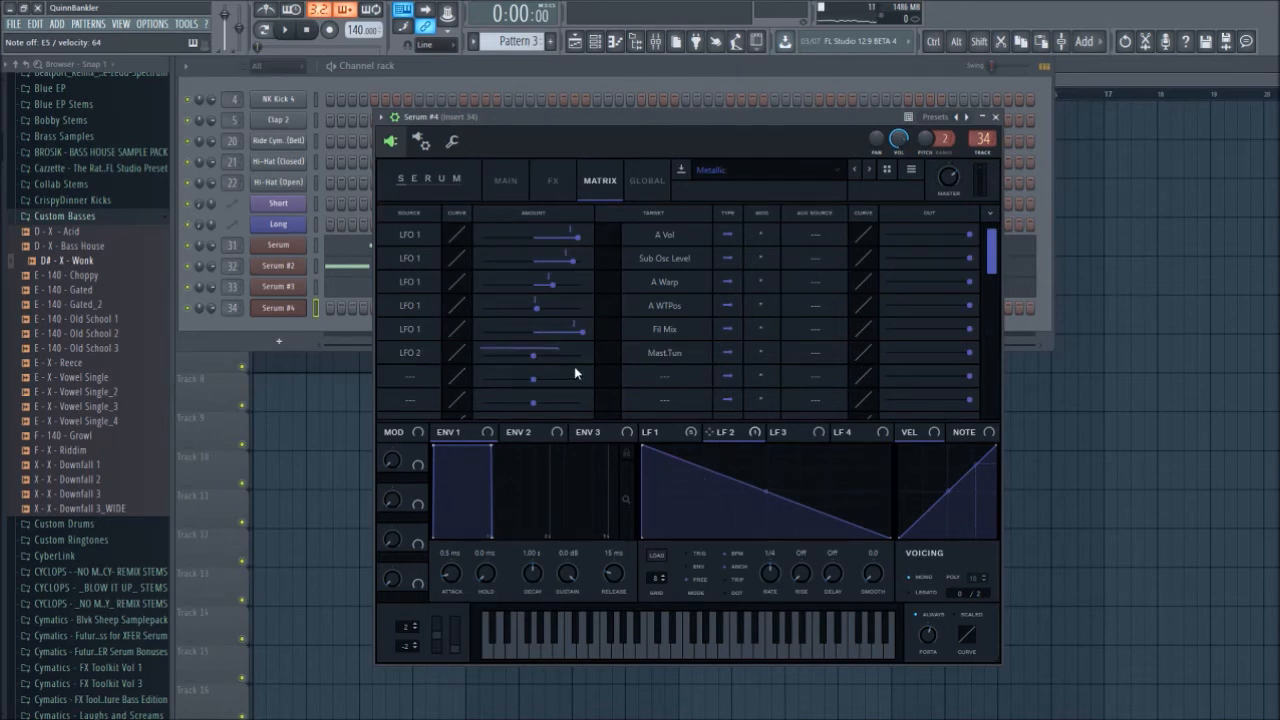
{"action": "left_click", "coordinate": [552, 180]}
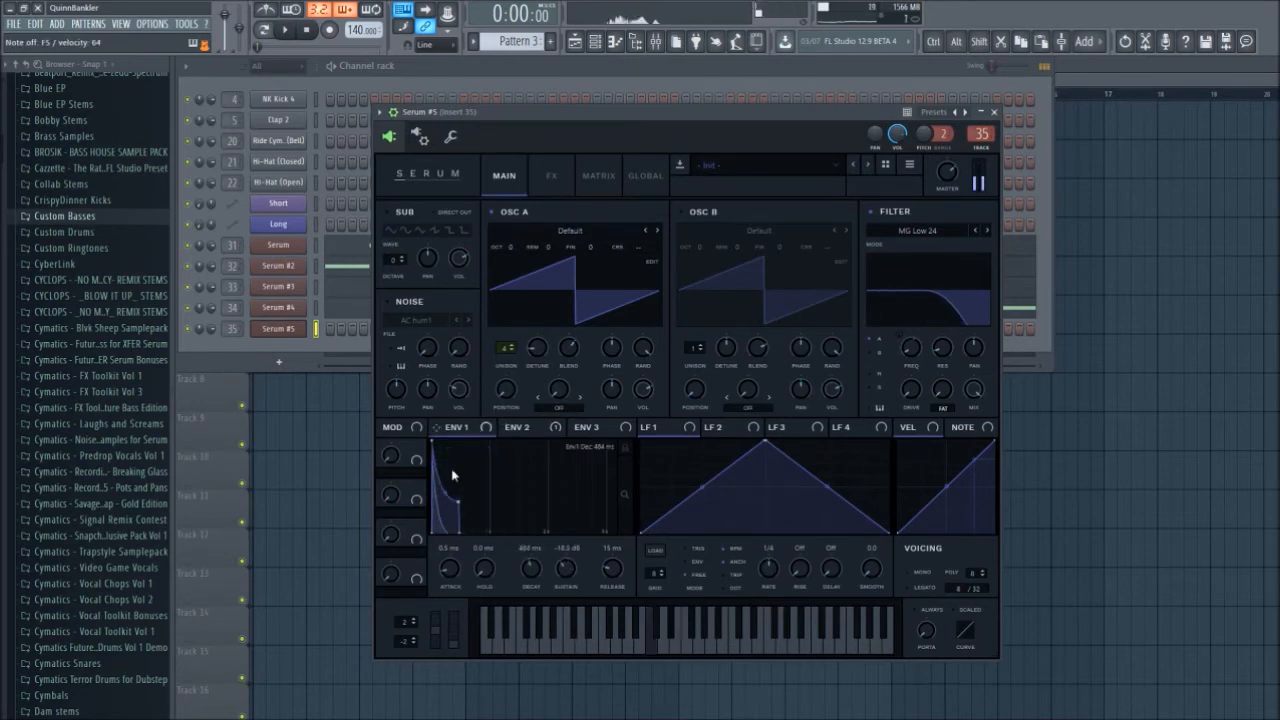
- Enable distortion, dimension and compressor in Serum #5's FX rack, set the compression amount, and close the synth
{"action": "left_click", "coordinate": [552, 176]}
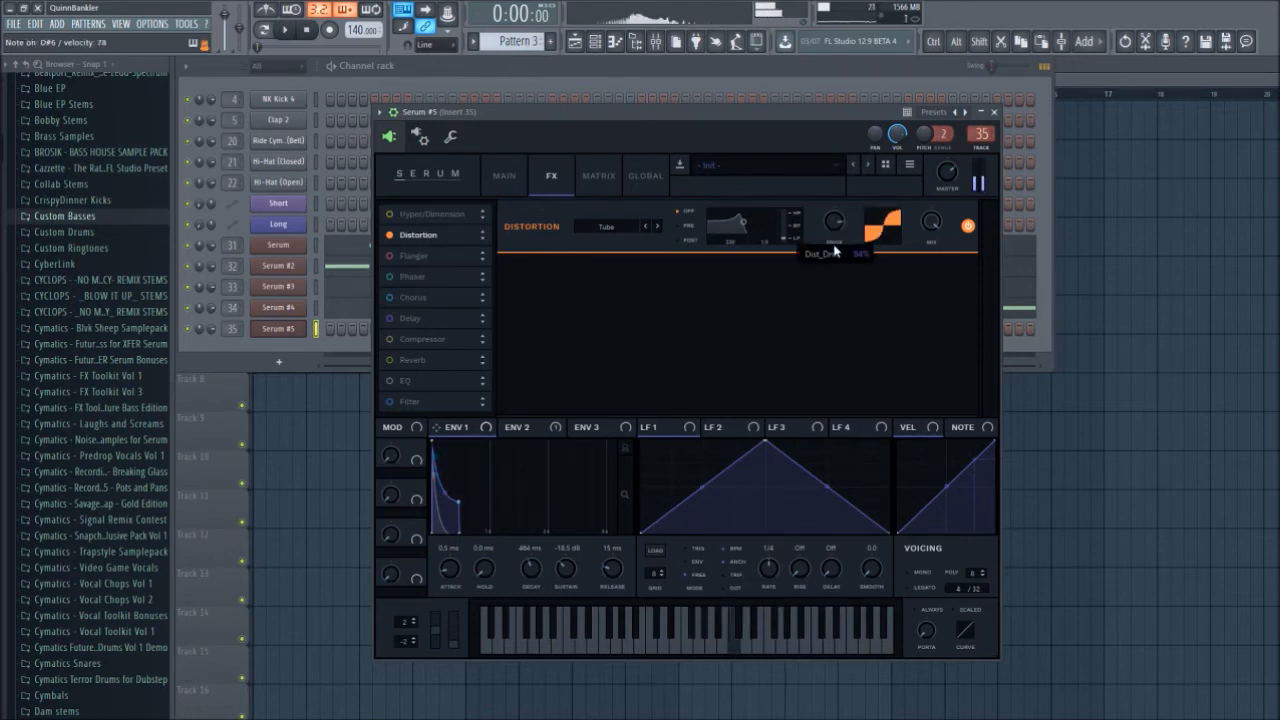
{"action": "left_click", "coordinate": [388, 214]}
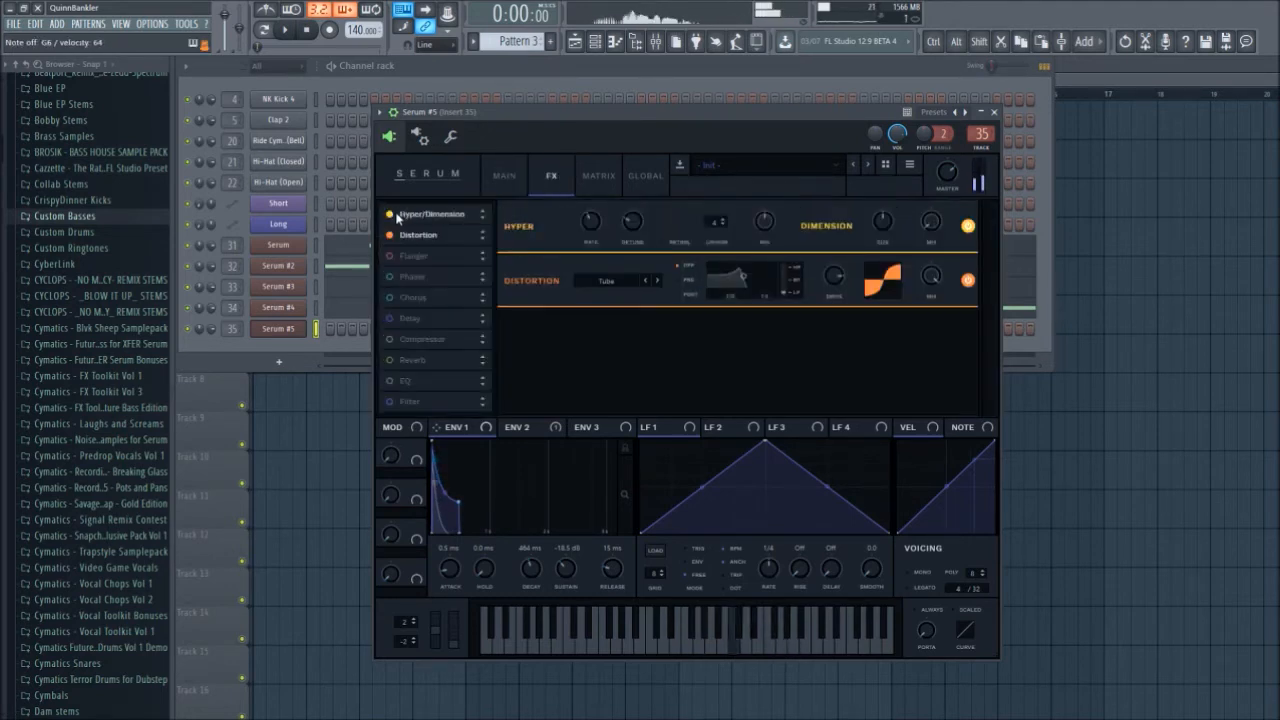
{"action": "left_click", "coordinate": [422, 340]}
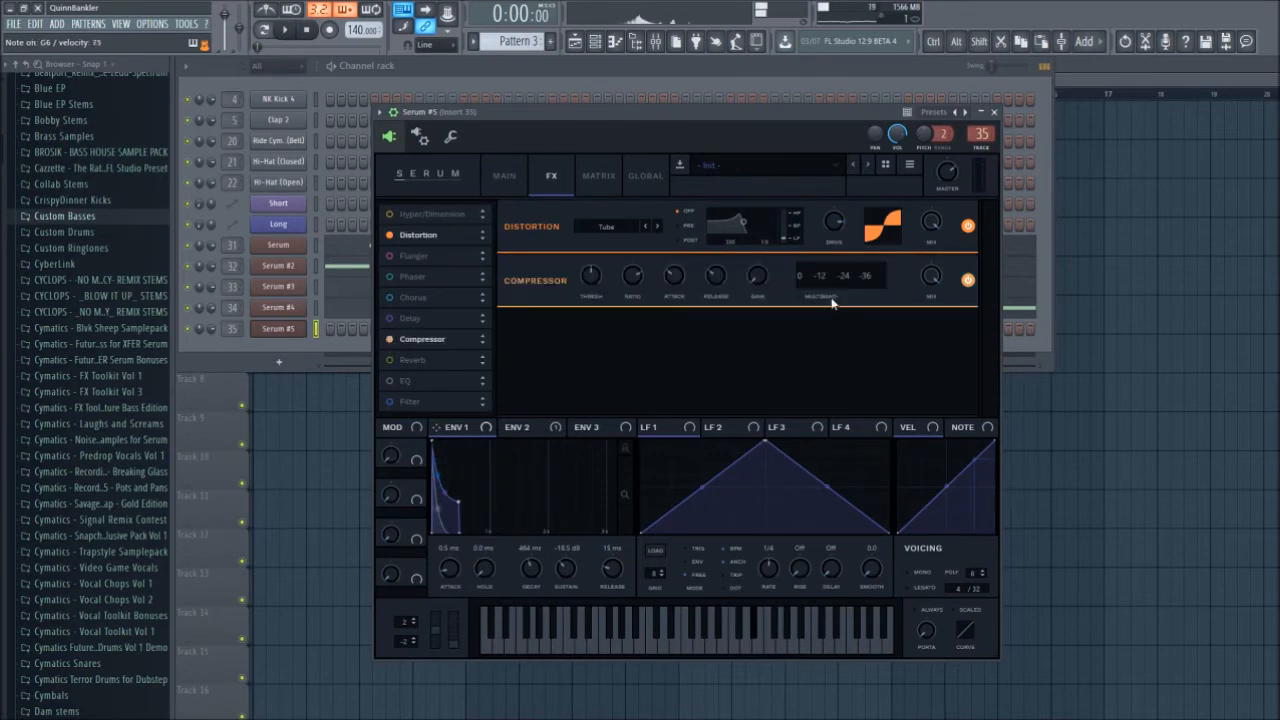
{"action": "left_click_drag", "start_coordinate": [756, 276], "coordinate": [770, 268]}
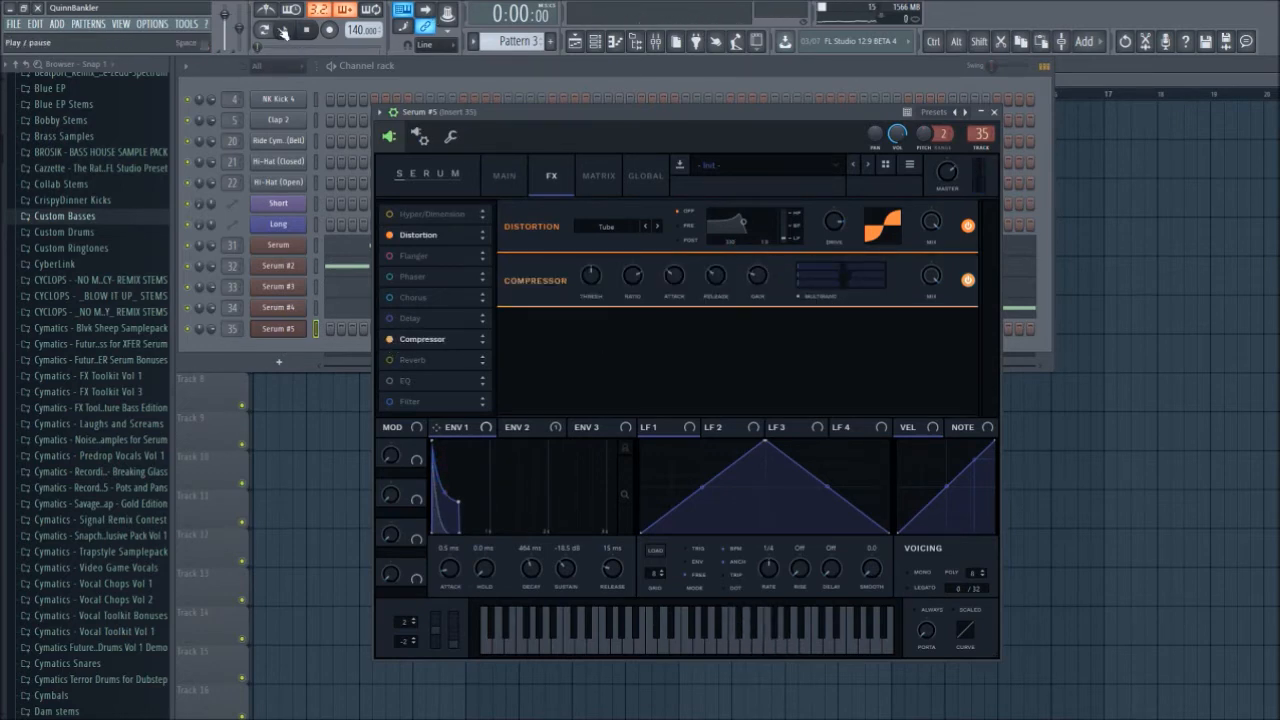
{"action": "left_click", "coordinate": [616, 42]}
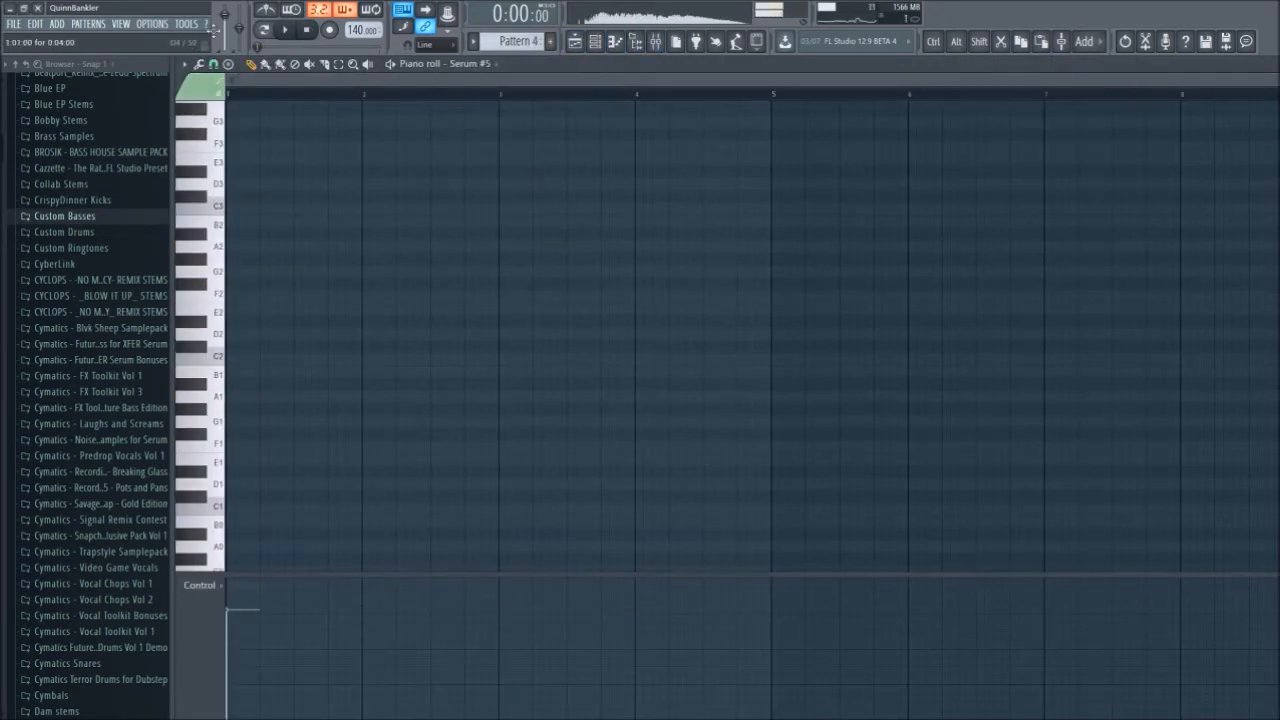
- Draw staggered short notes on three pitches repeating across bars 1–4 for Serum #5
{"action": "left_click", "coordinate": [240, 320]}
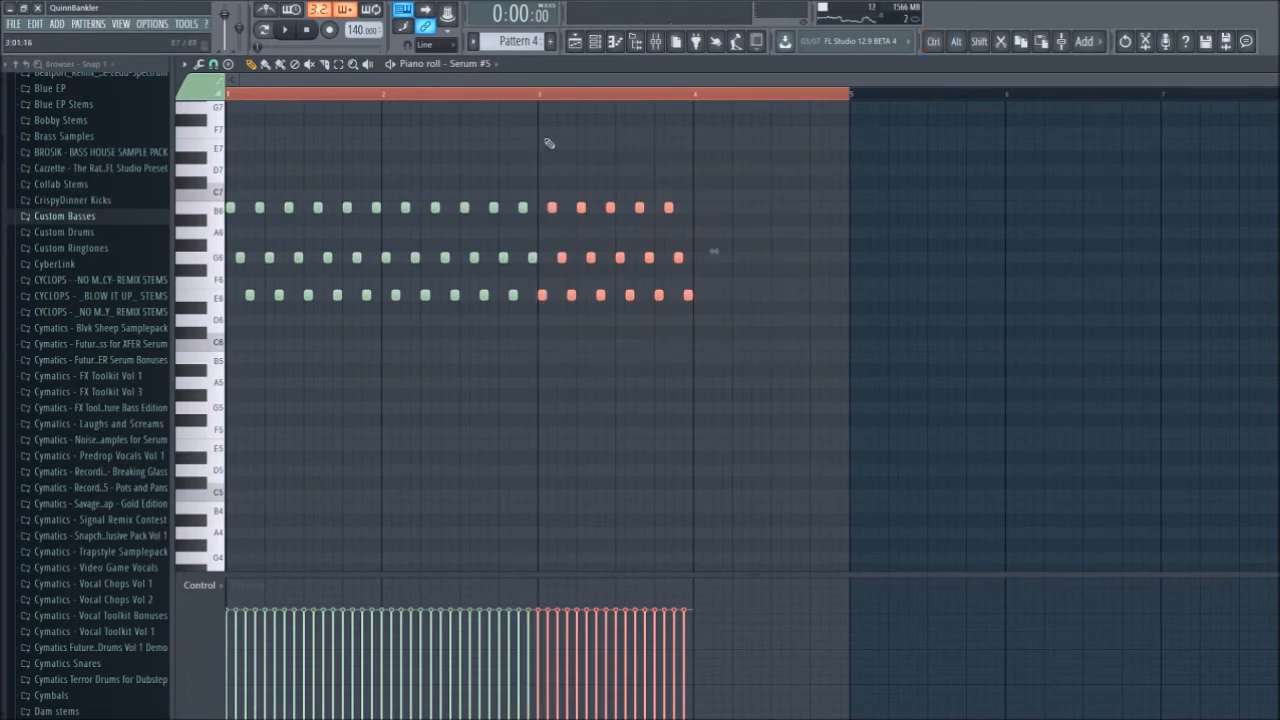
{"action": "left_click", "coordinate": [284, 30]}
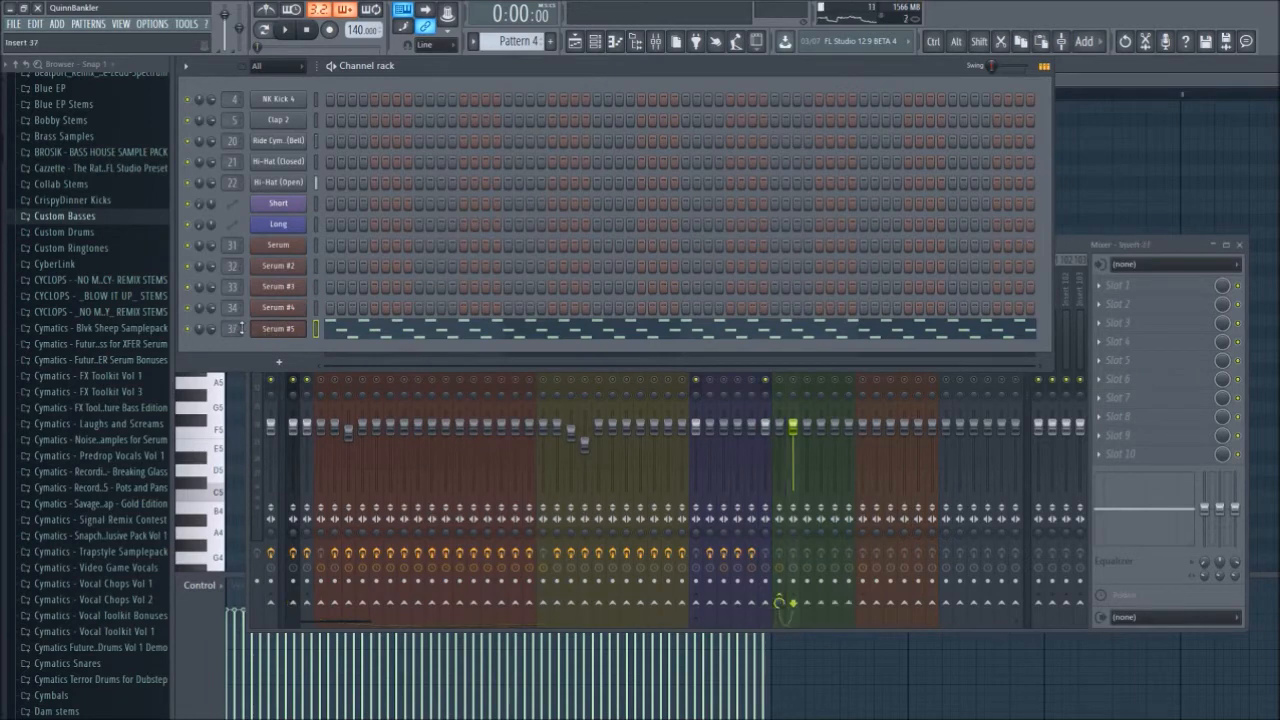
- Load Fruity Parametric EQ 2 on the arpeggio synth's insert and reshape its bands
{"action": "left_click", "coordinate": [286, 12]}
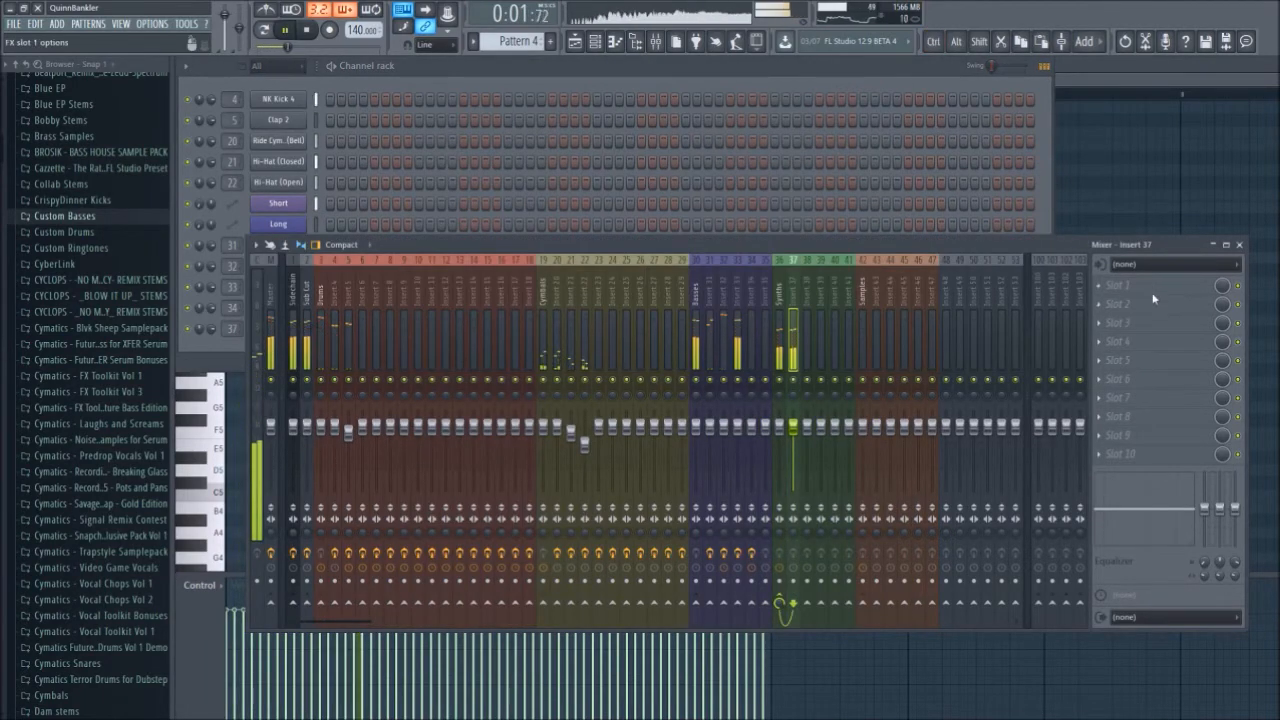
{"action": "left_click", "coordinate": [1156, 284]}
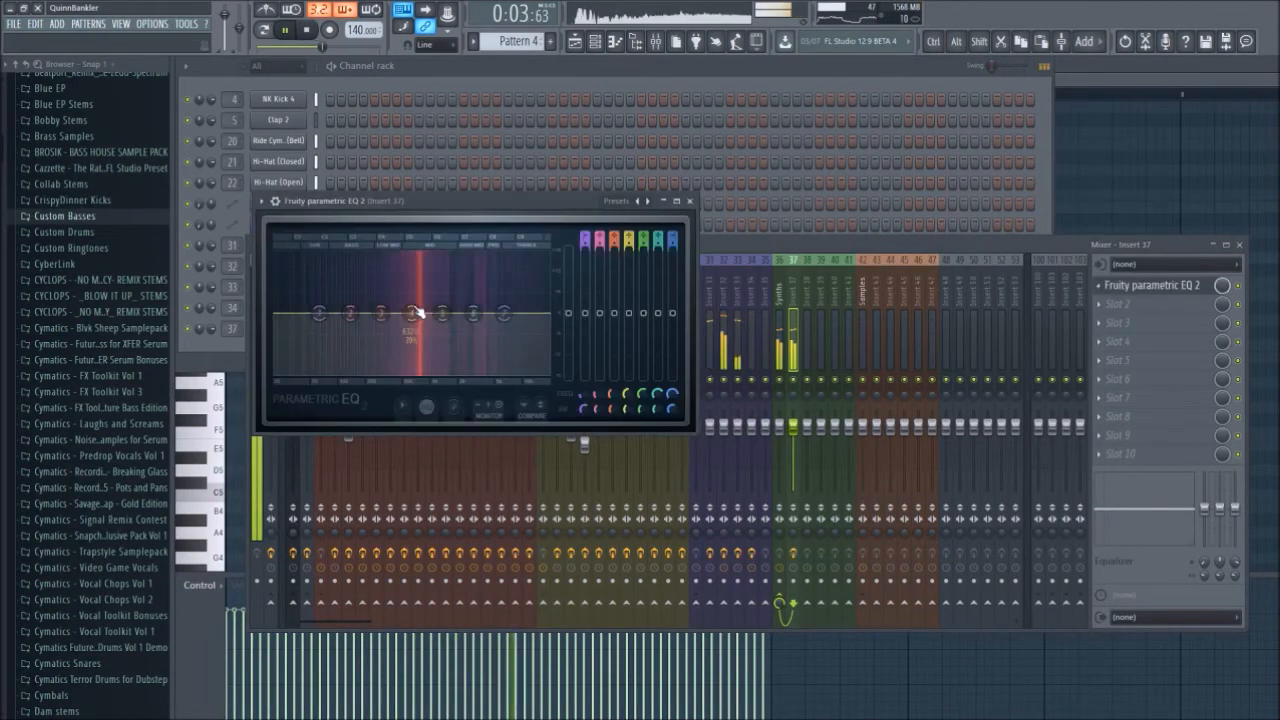
{"action": "left_click_drag", "start_coordinate": [410, 316], "coordinate": [440, 312]}
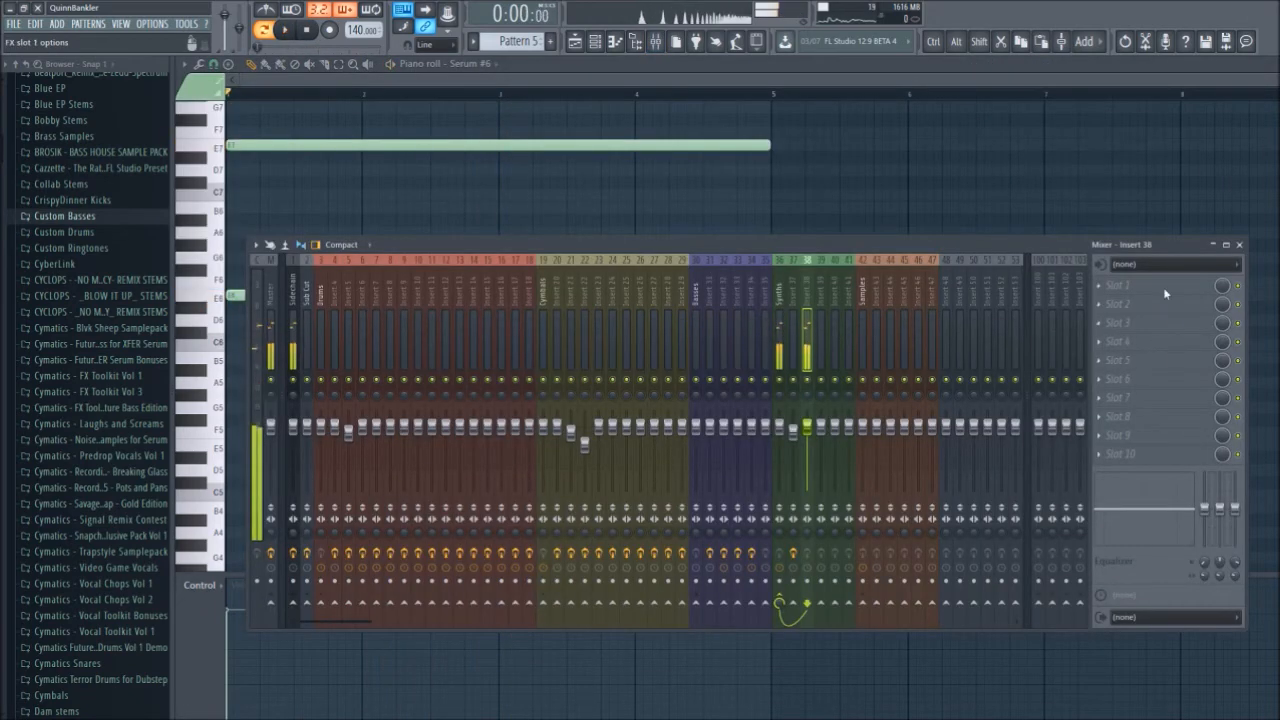
- Load Fruity Parametric EQ 2 on Serum #4's insert and carve the bass curve
{"action": "left_click", "coordinate": [1150, 284]}
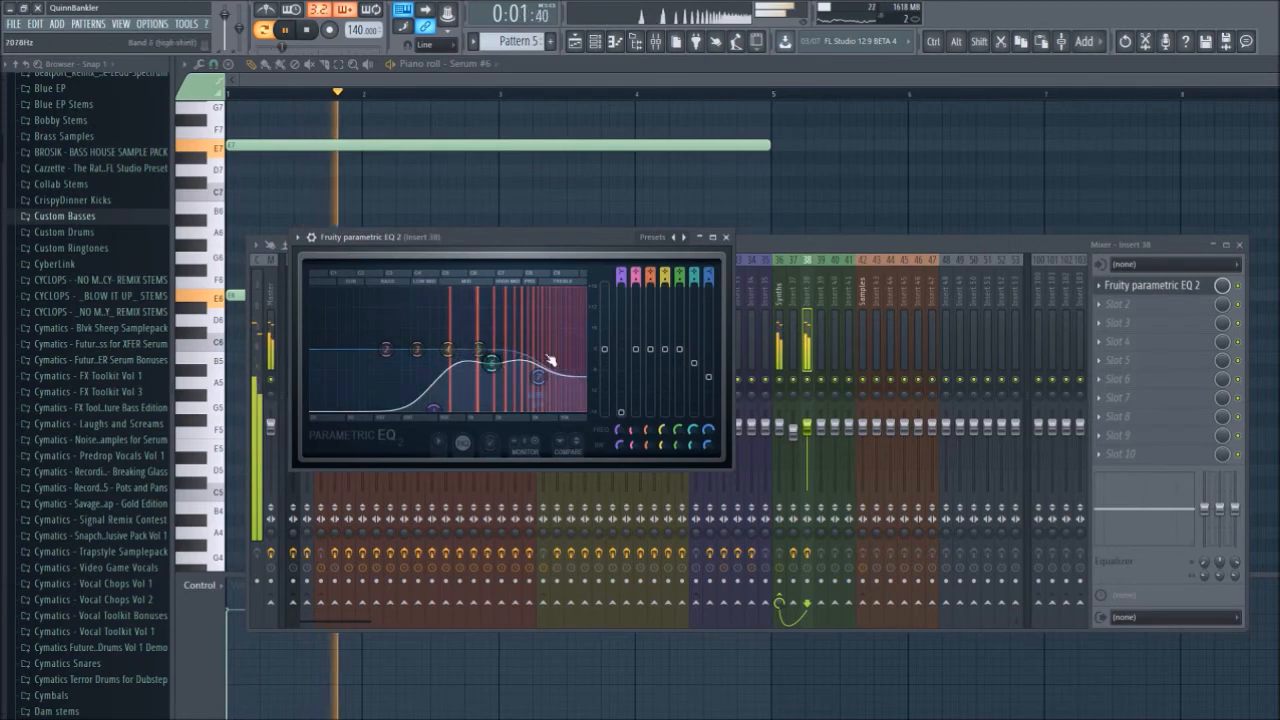
{"action": "left_click", "coordinate": [724, 236]}
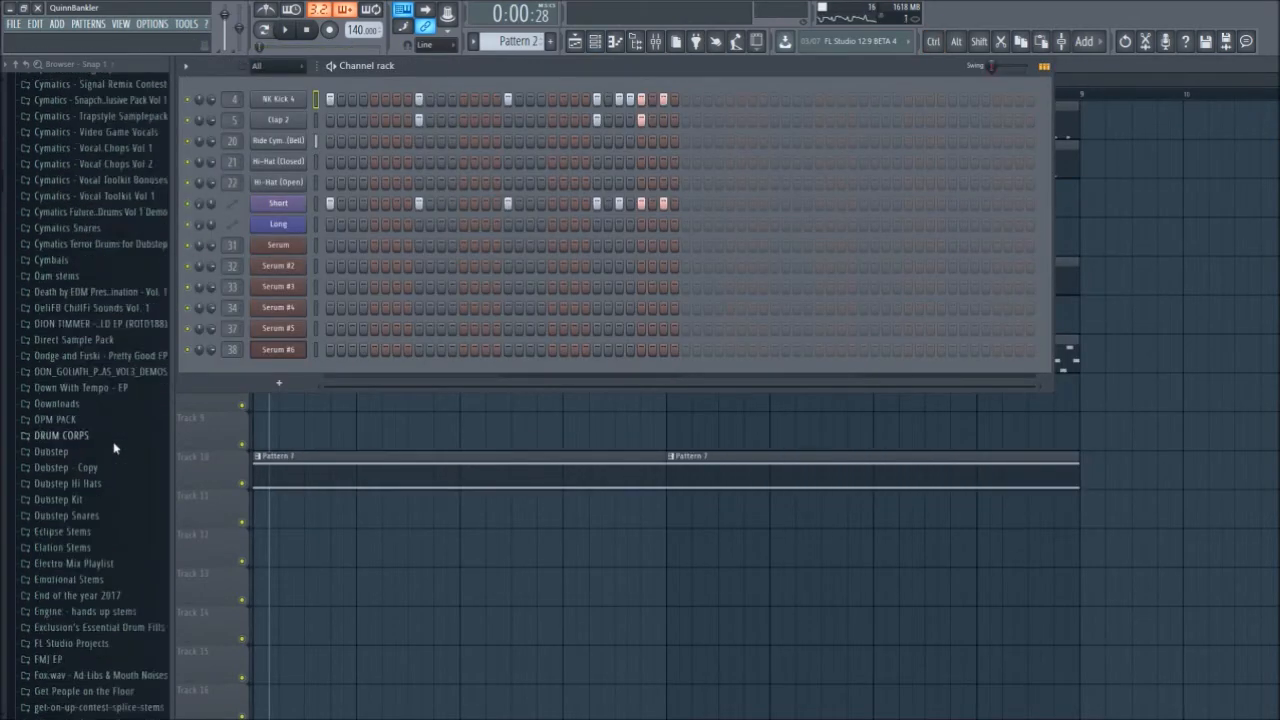
- Paint the patterns across playlist tracks and drop a Drumfills sample onto Track 3
{"action": "scroll", "scroll_direction": "down", "scroll_amount": 3}
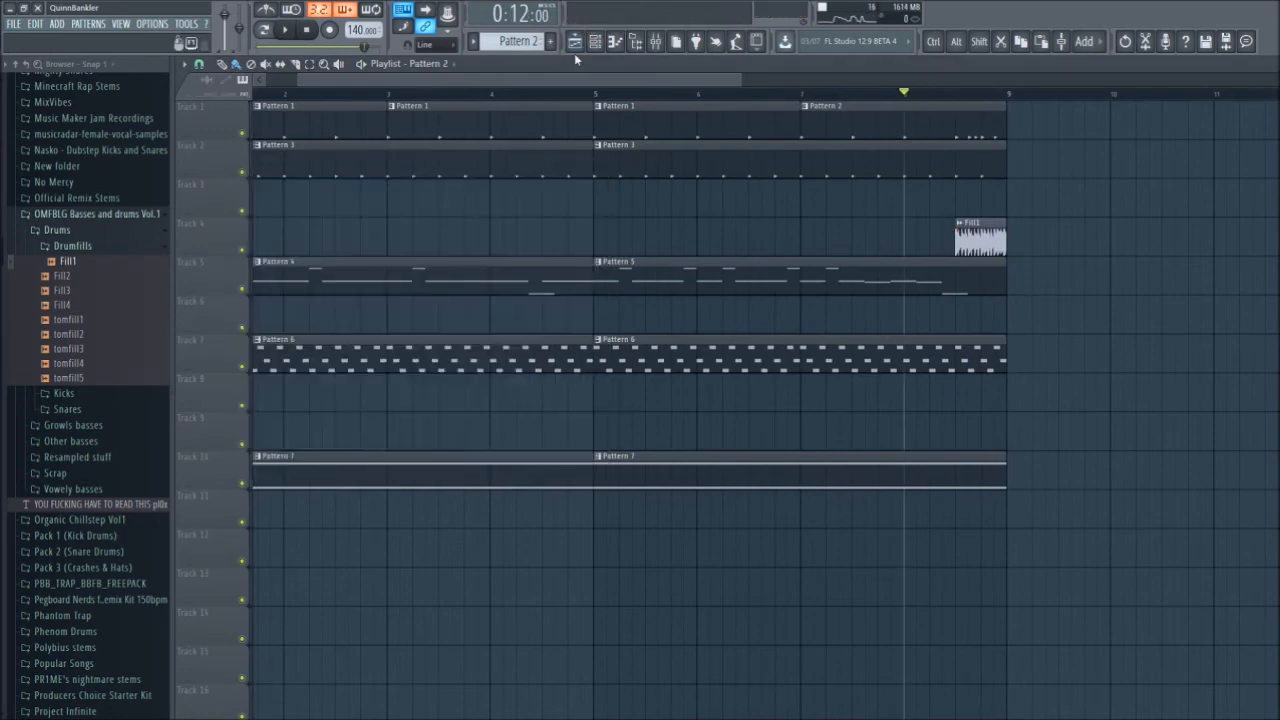
{"action": "left_click", "coordinate": [616, 40]}
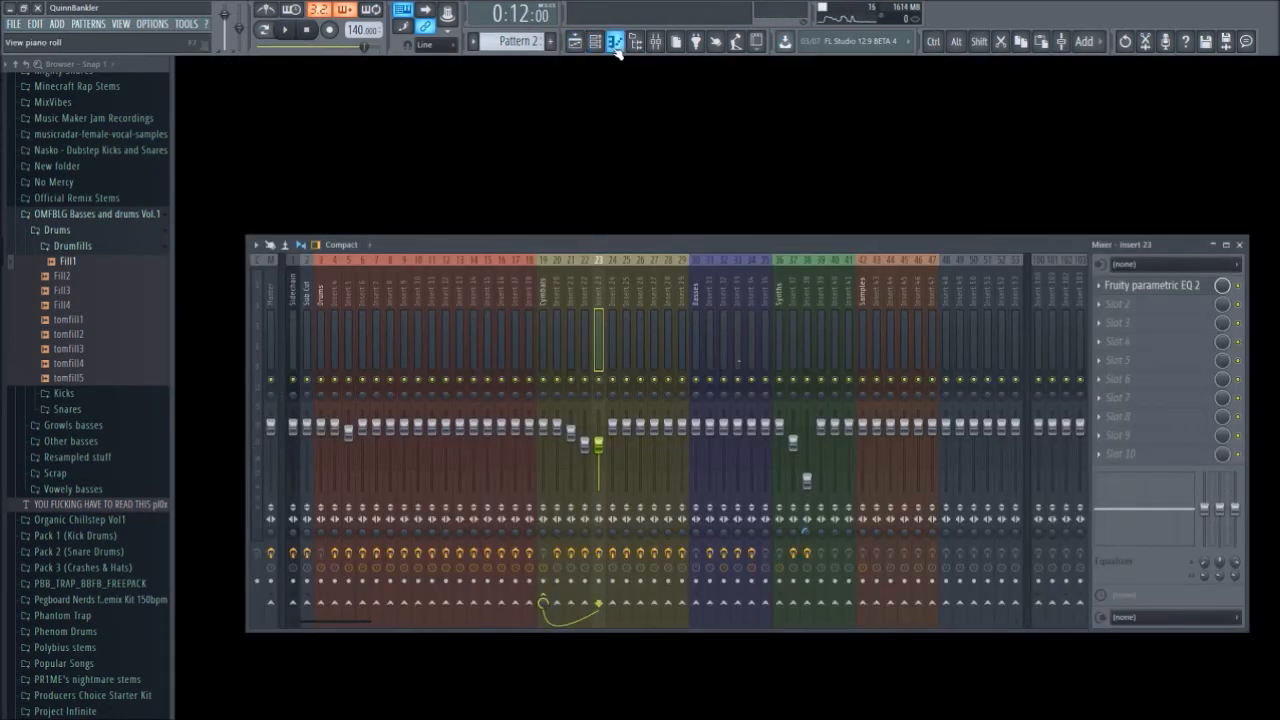
{"action": "left_click", "coordinate": [592, 40]}
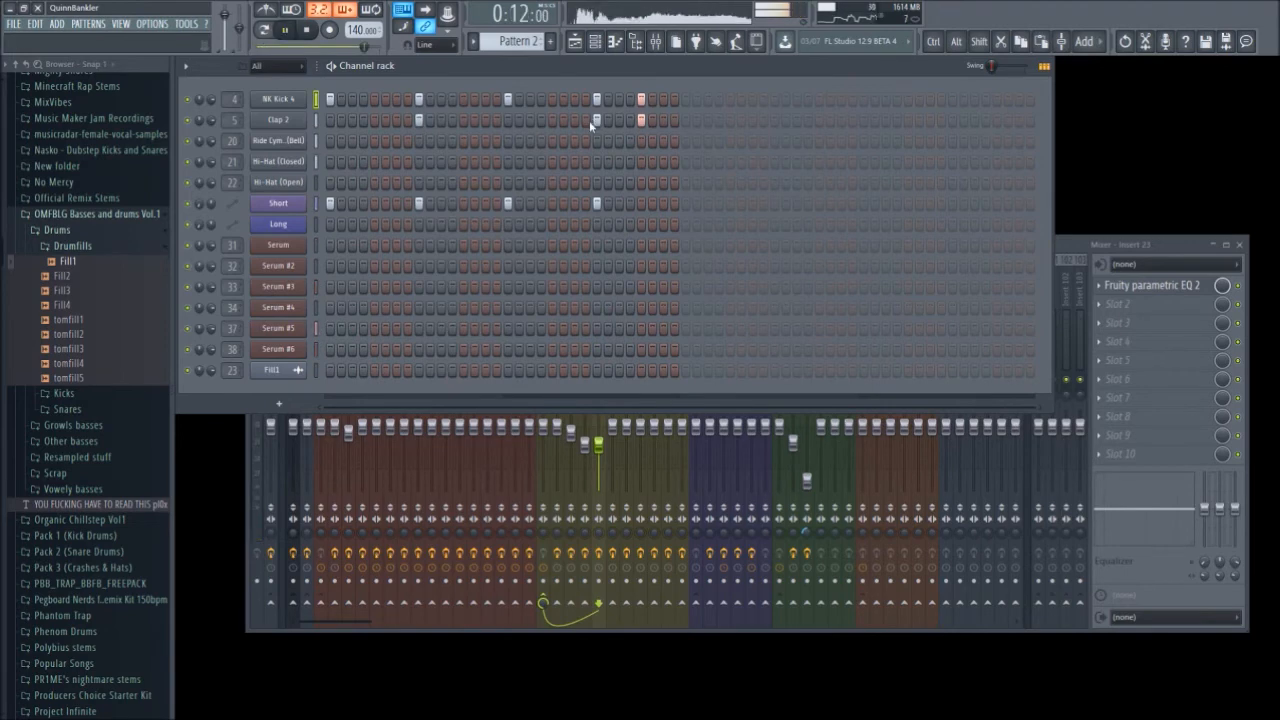
- Bring Crash 2 into the playlist on insert 24 with Parametric EQ 2 and Fruity Reverb 2
{"action": "left_click", "coordinate": [616, 40]}
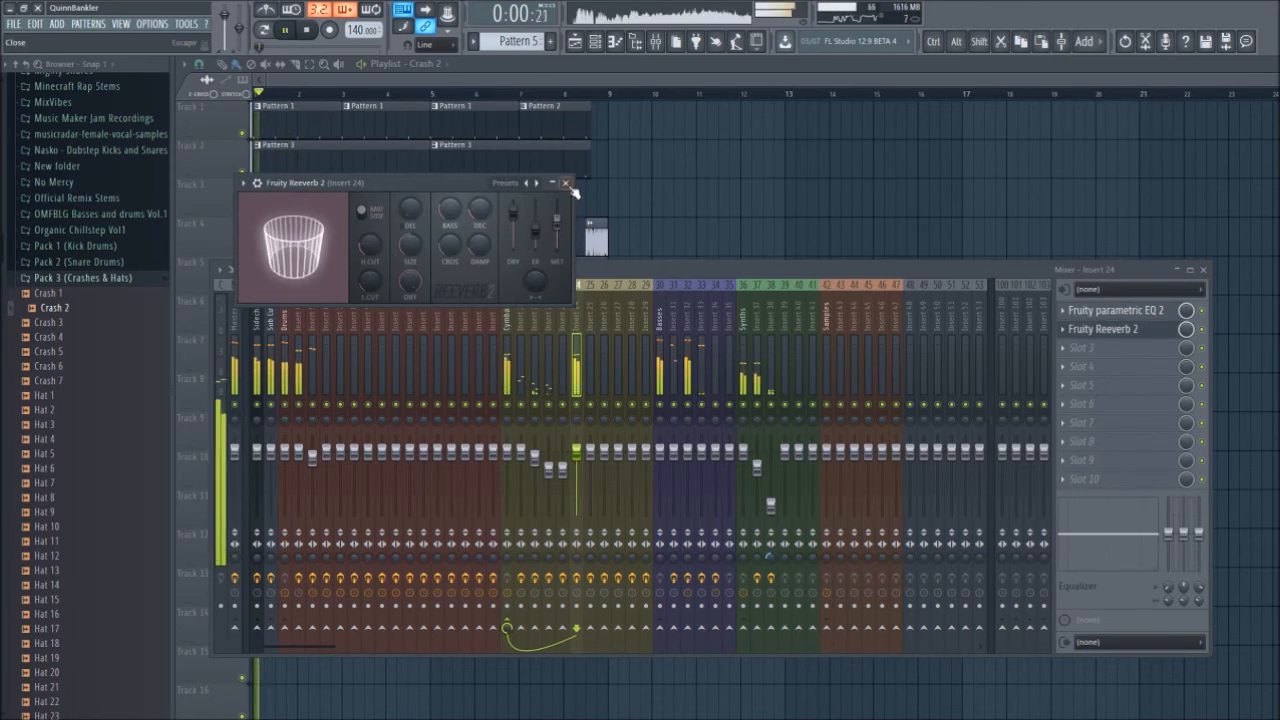
- Load Maximus into the third slot of insert 24, after the EQ and reverb
{"action": "left_click", "coordinate": [566, 184]}
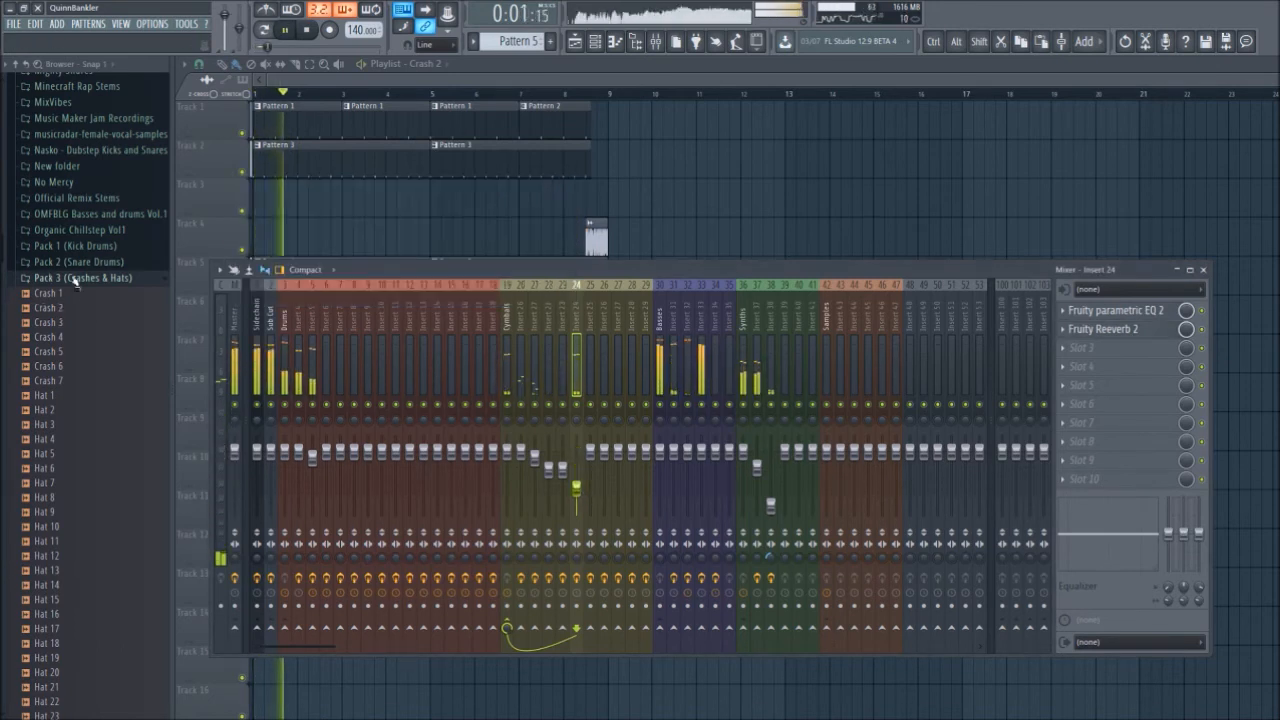
{"action": "left_click", "coordinate": [1104, 328]}
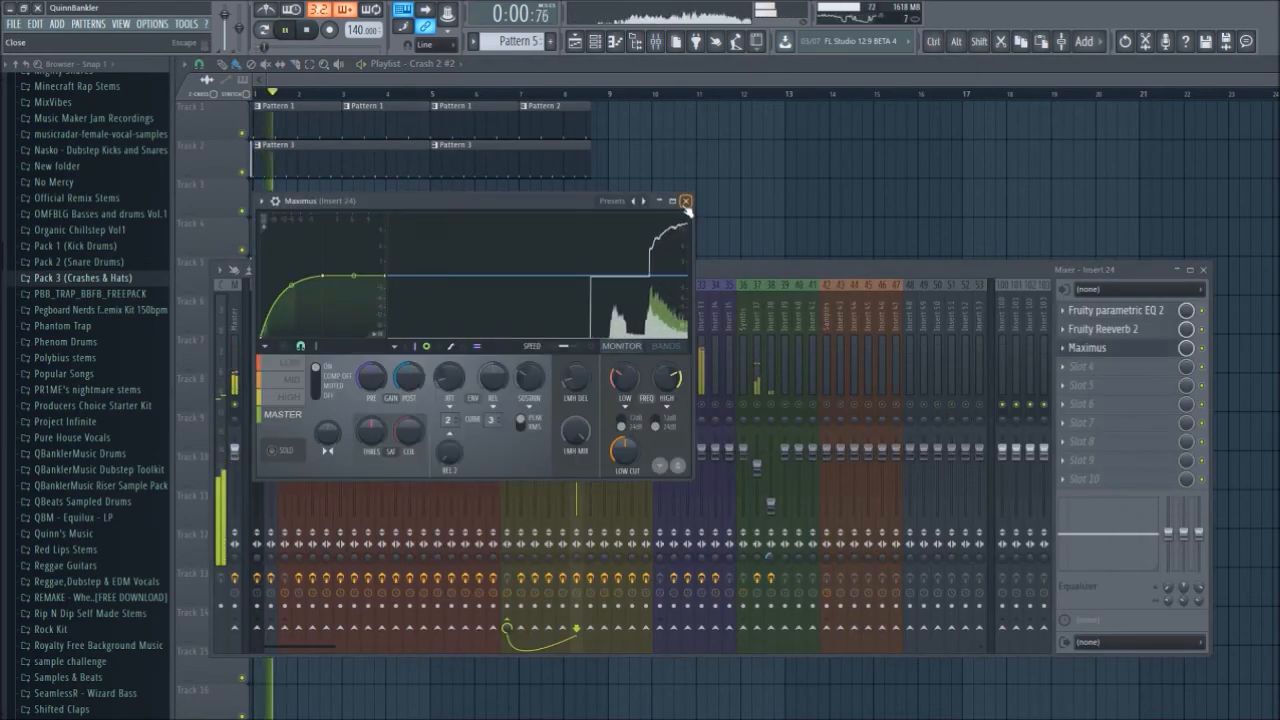
{"action": "left_click", "coordinate": [686, 200]}
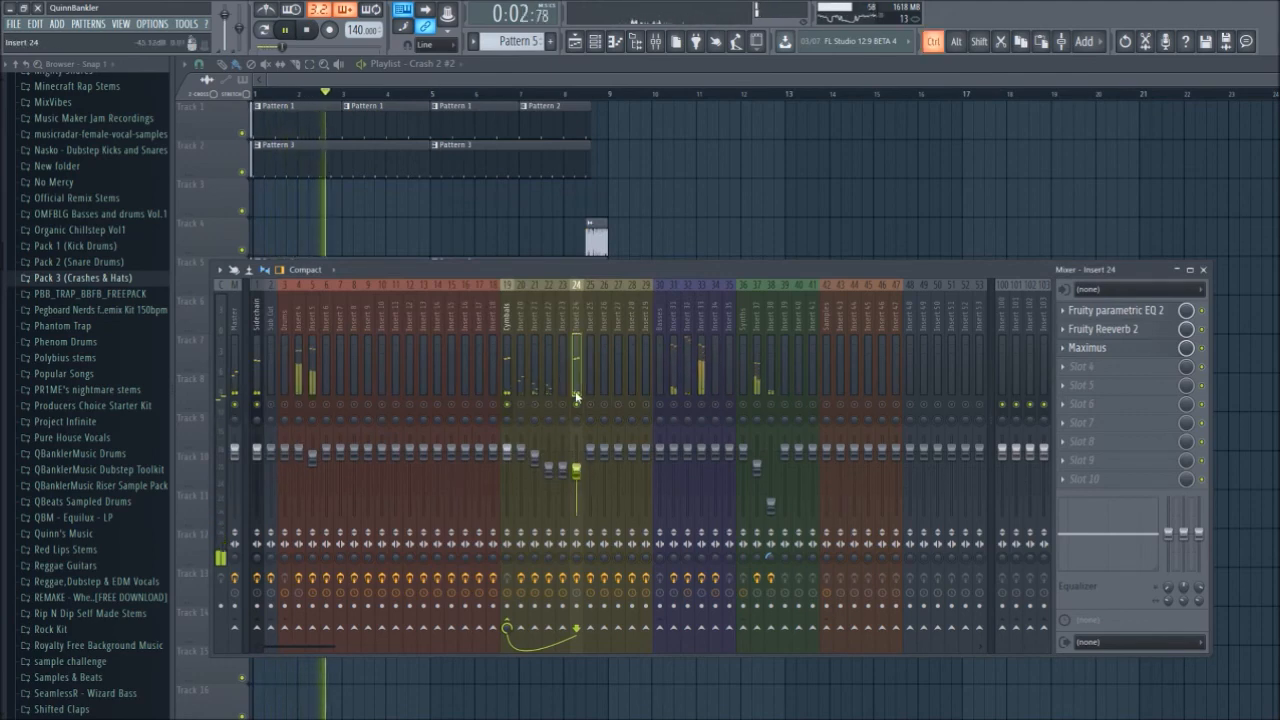